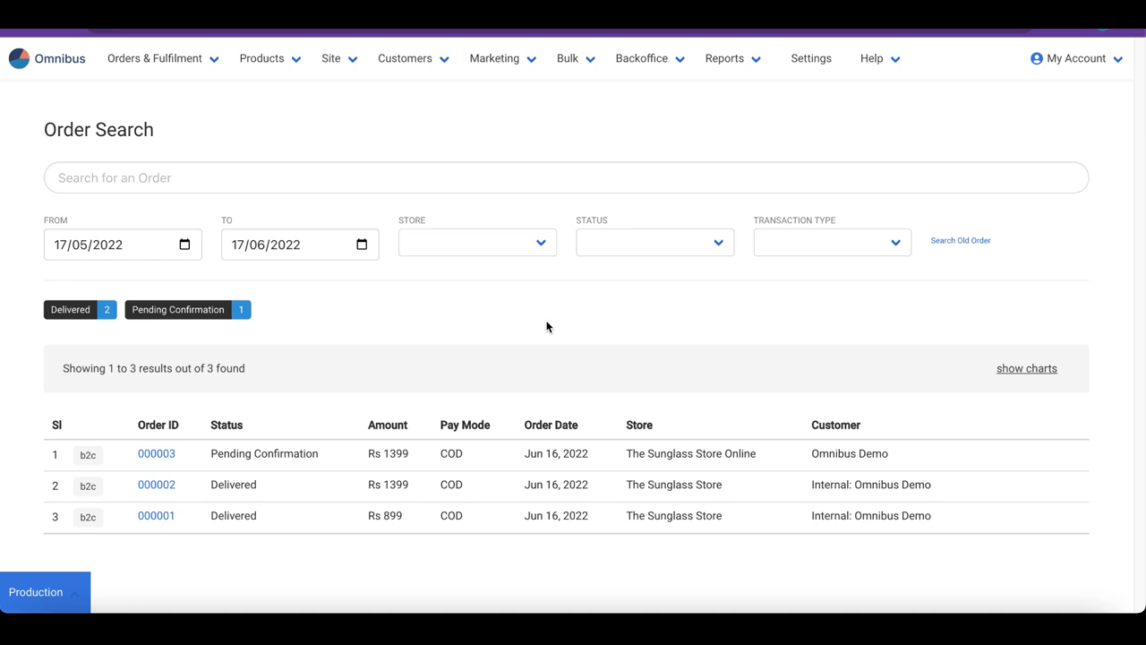
mouse_move(279, 70)
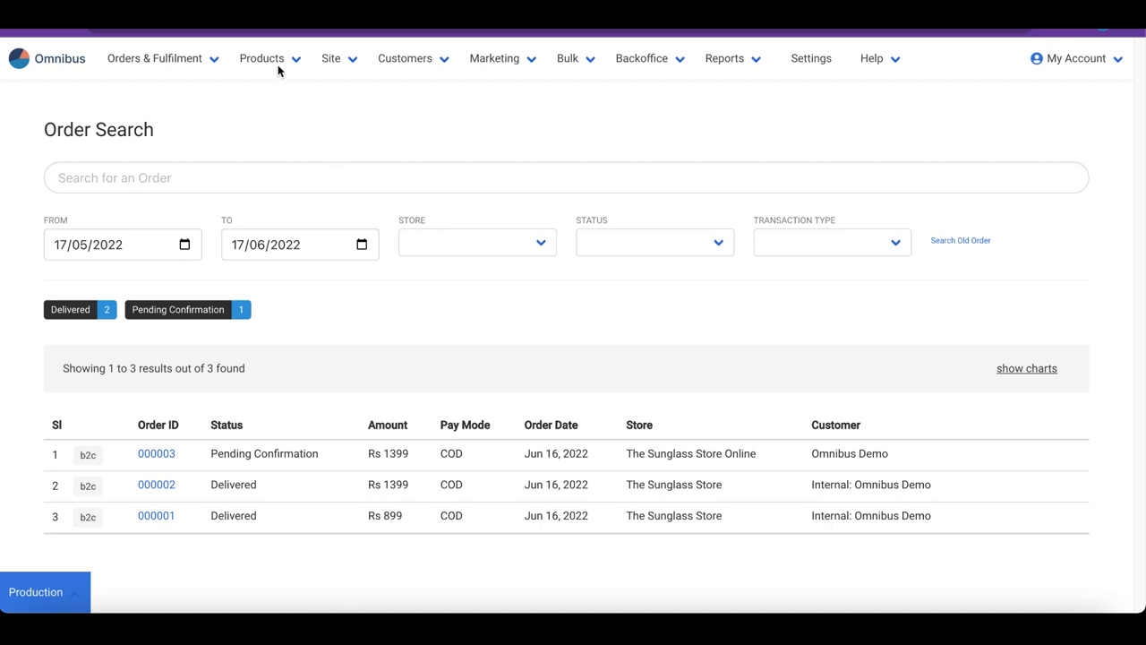
Search the Products list for 'golden' and open the Golden Retro product record.
left_click(261, 57)
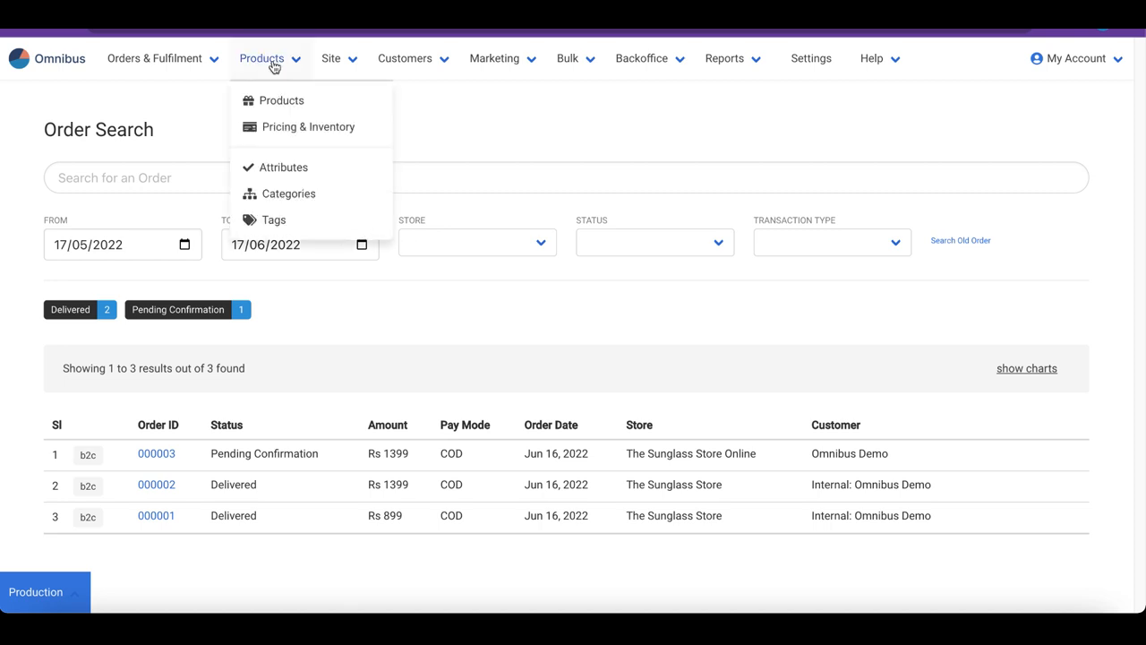
left_click(282, 100)
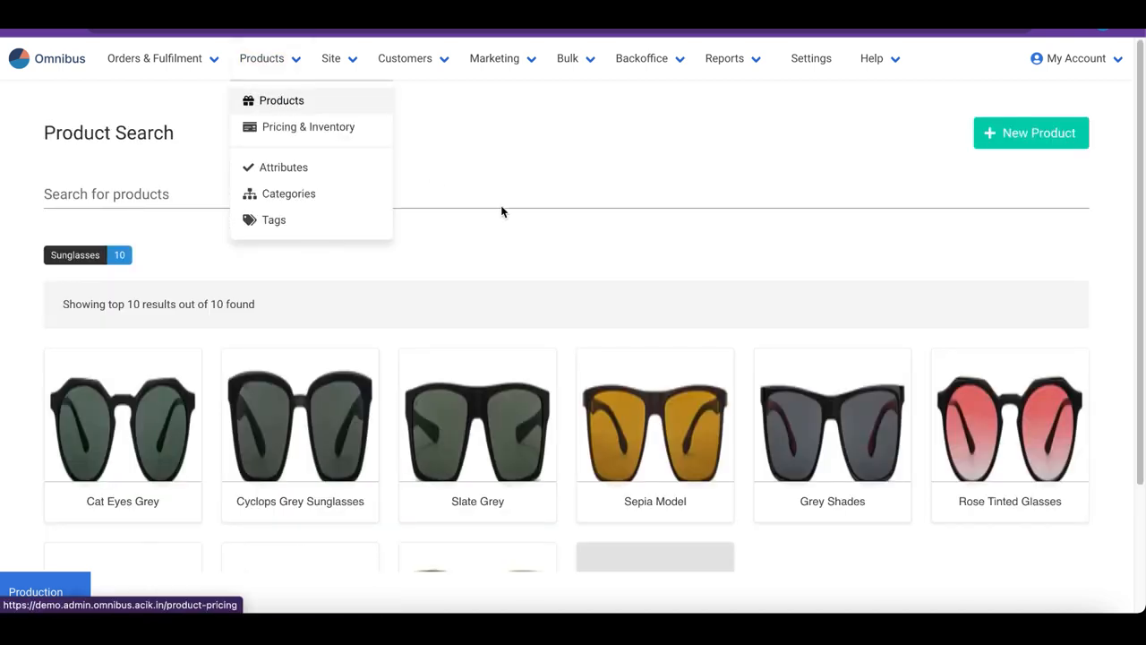
type("g")
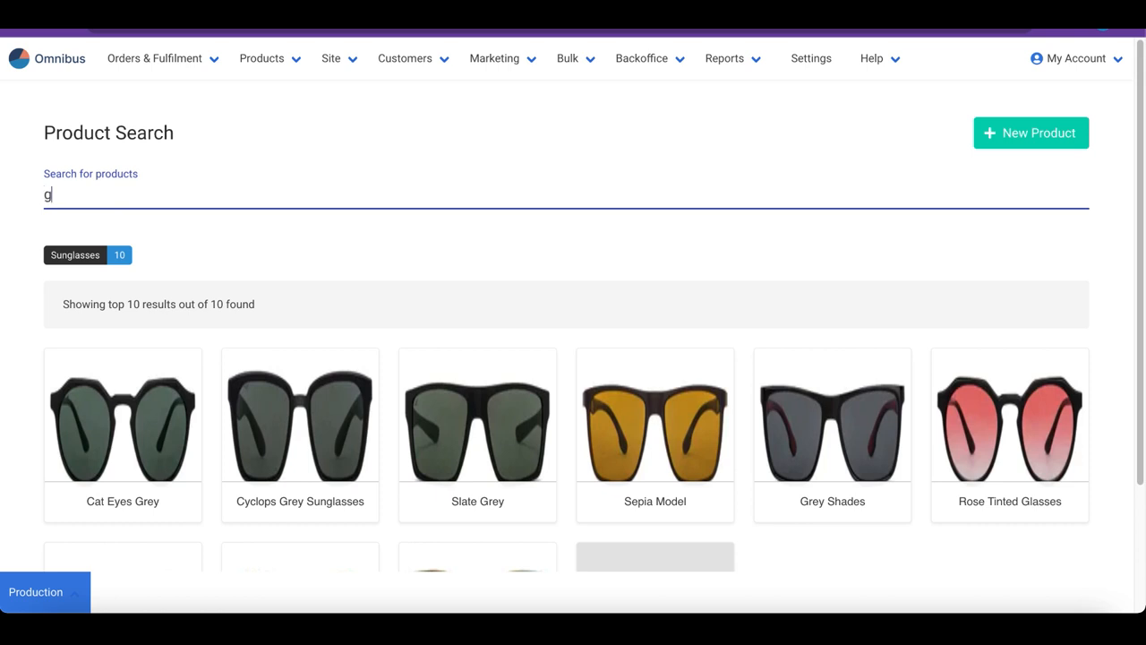
type("olden")
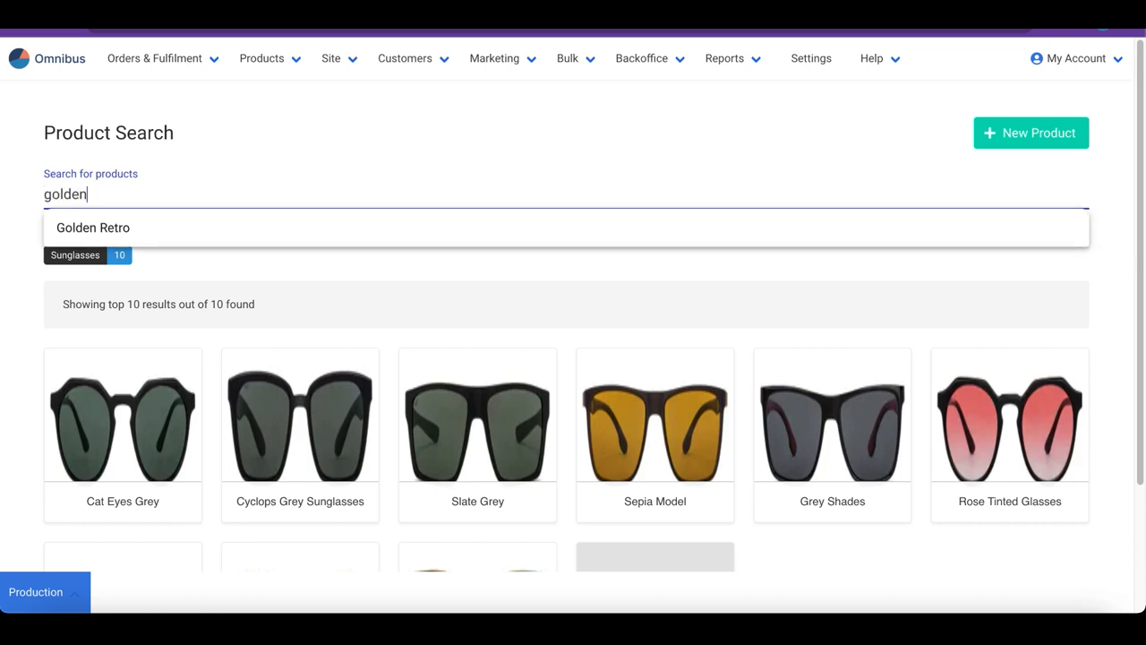
left_click(93, 227)
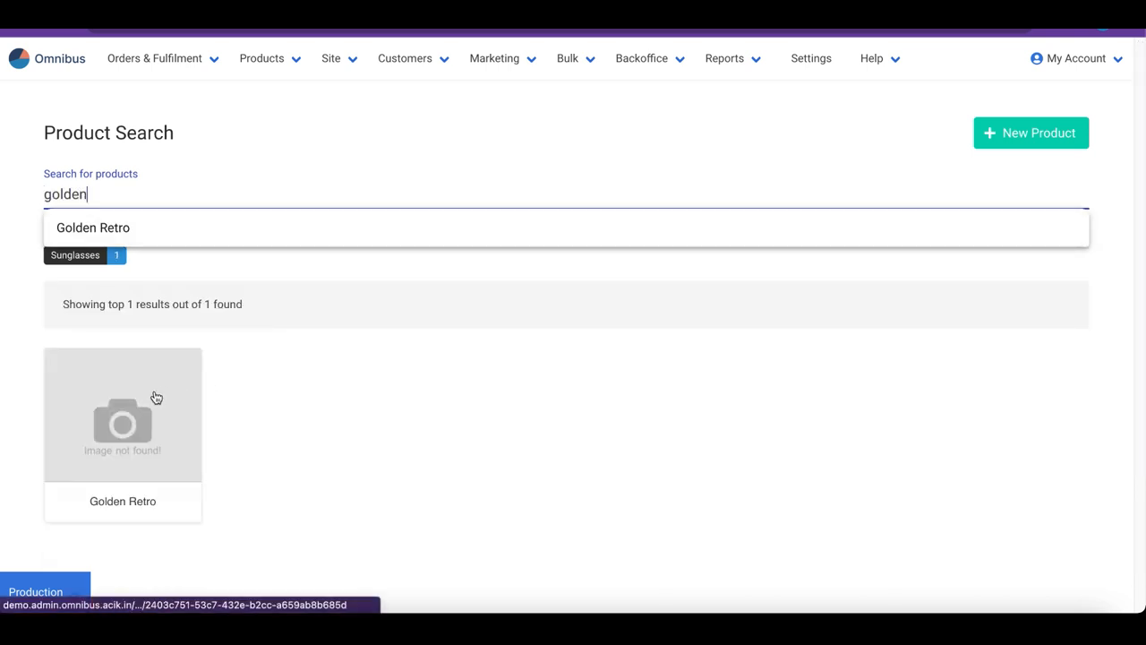
left_click(121, 413)
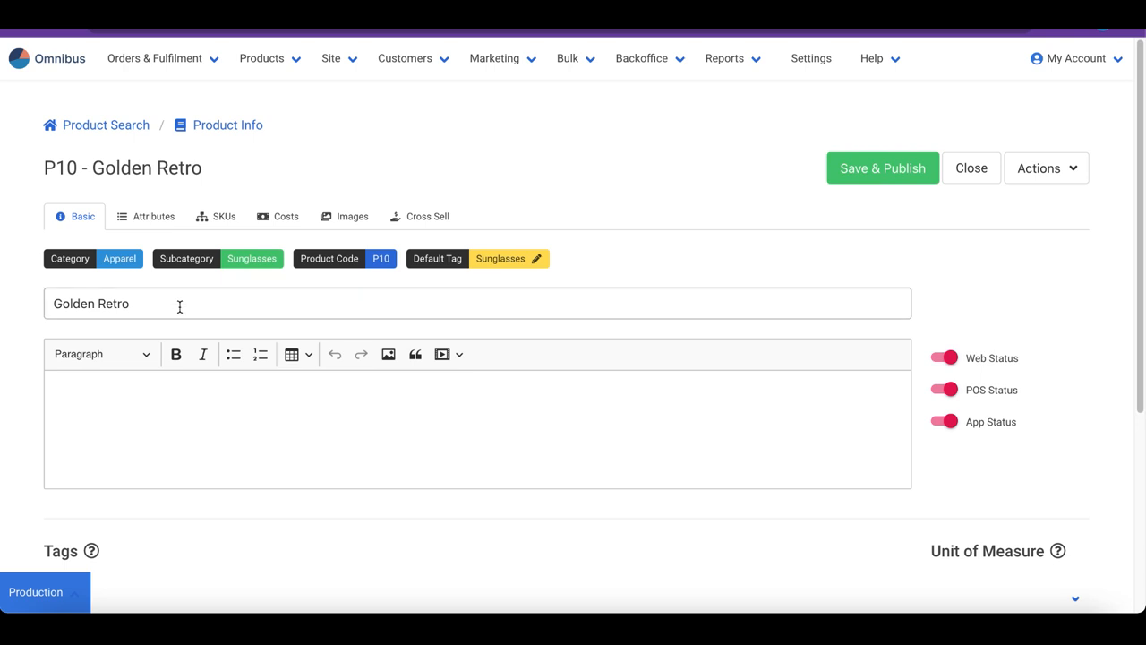
Enter the golden frames and crystal glass lenses description and switch Web Status off.
left_click(179, 424)
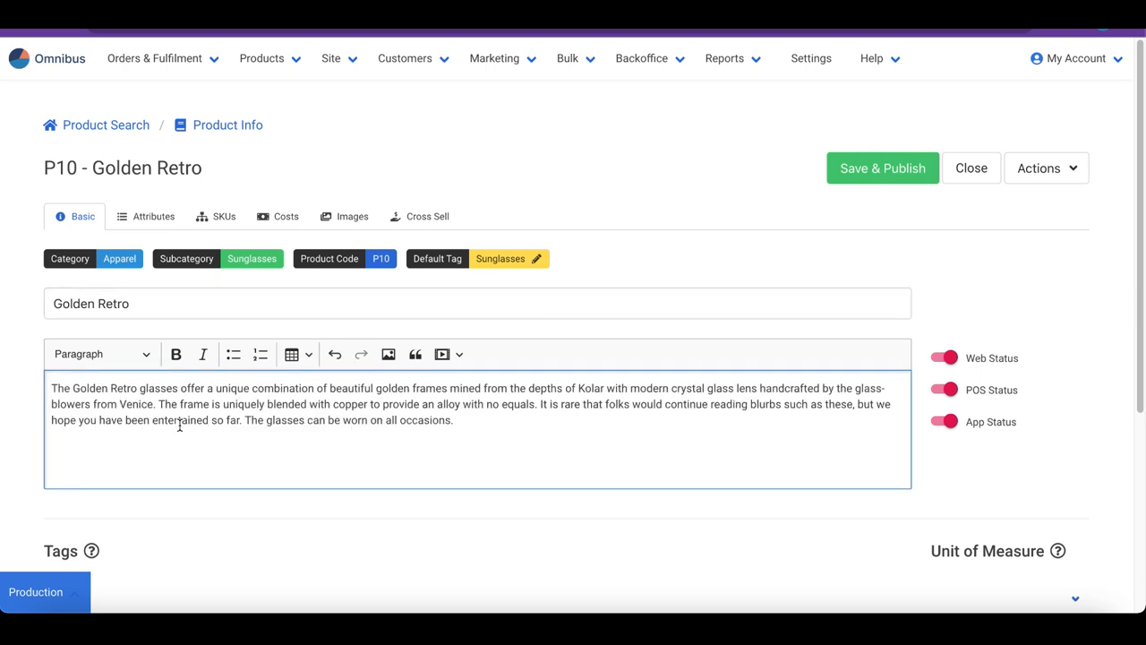
mouse_move(770, 434)
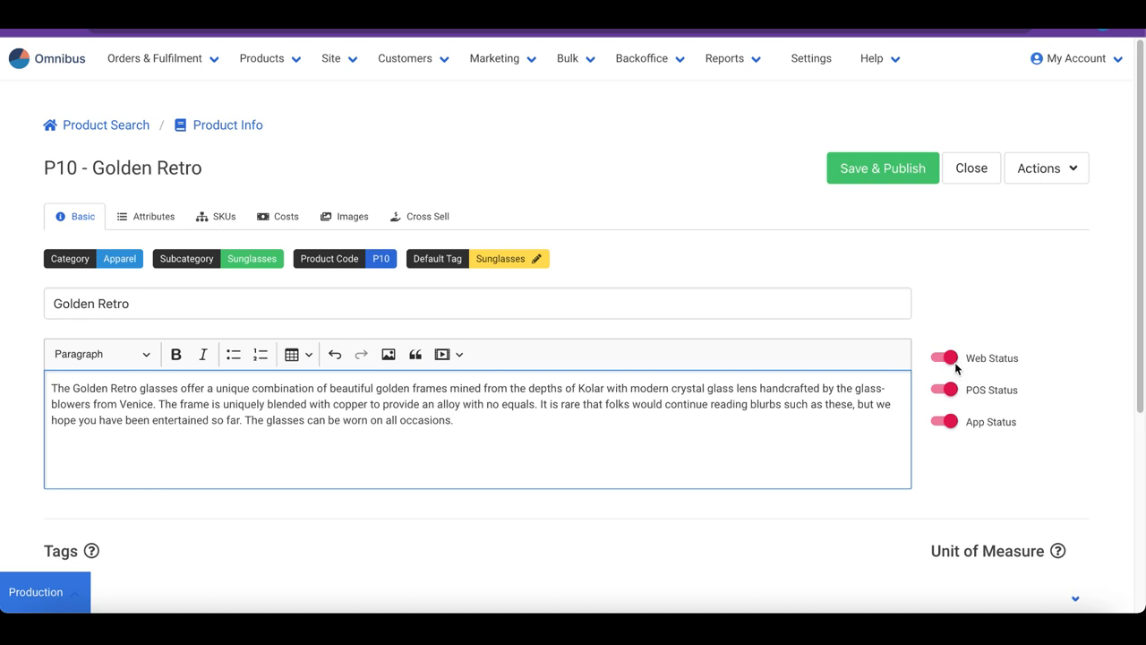
left_click(944, 358)
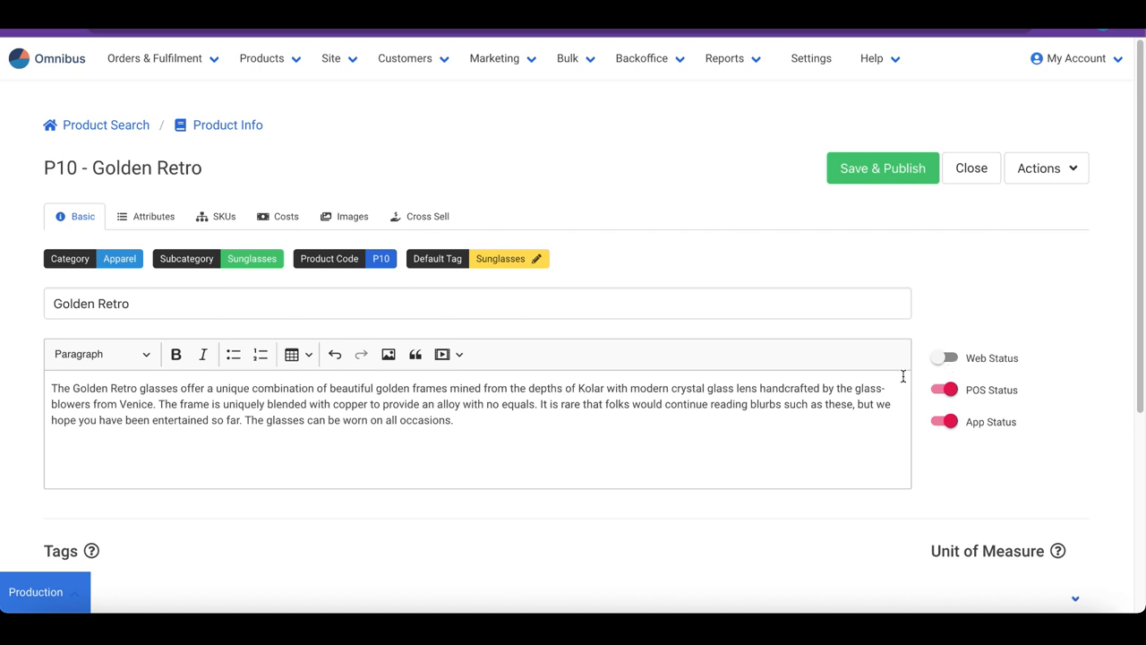
Add the Ornate Frames and Golden Frames tags alongside Sunglasses.
scroll("down", 3)
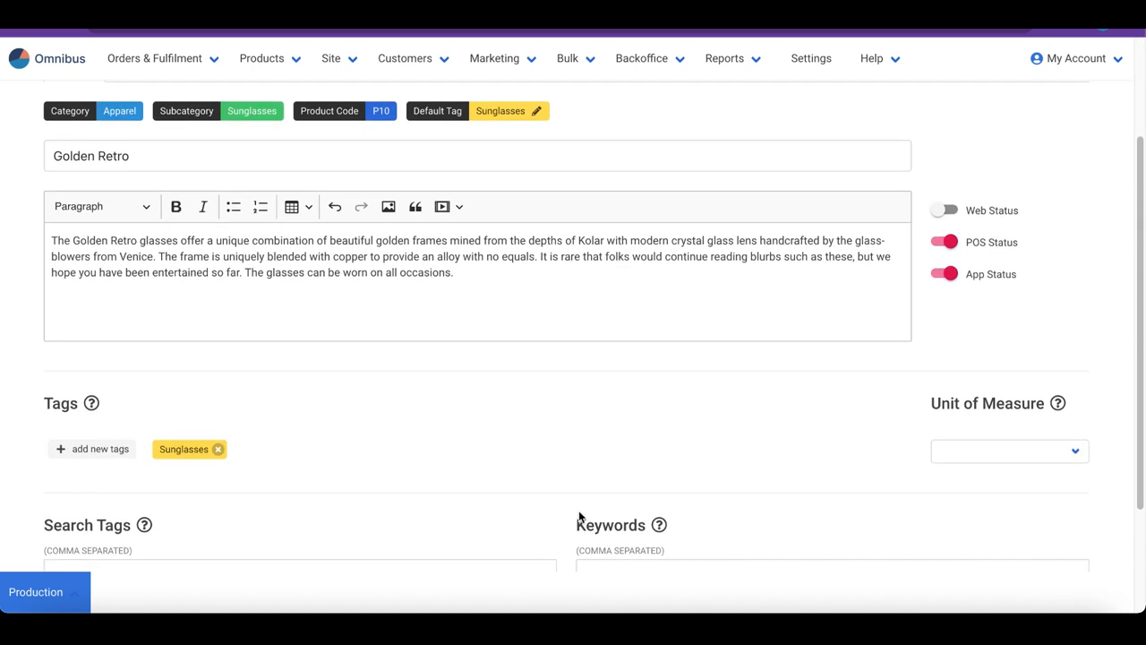
scroll("down", 3)
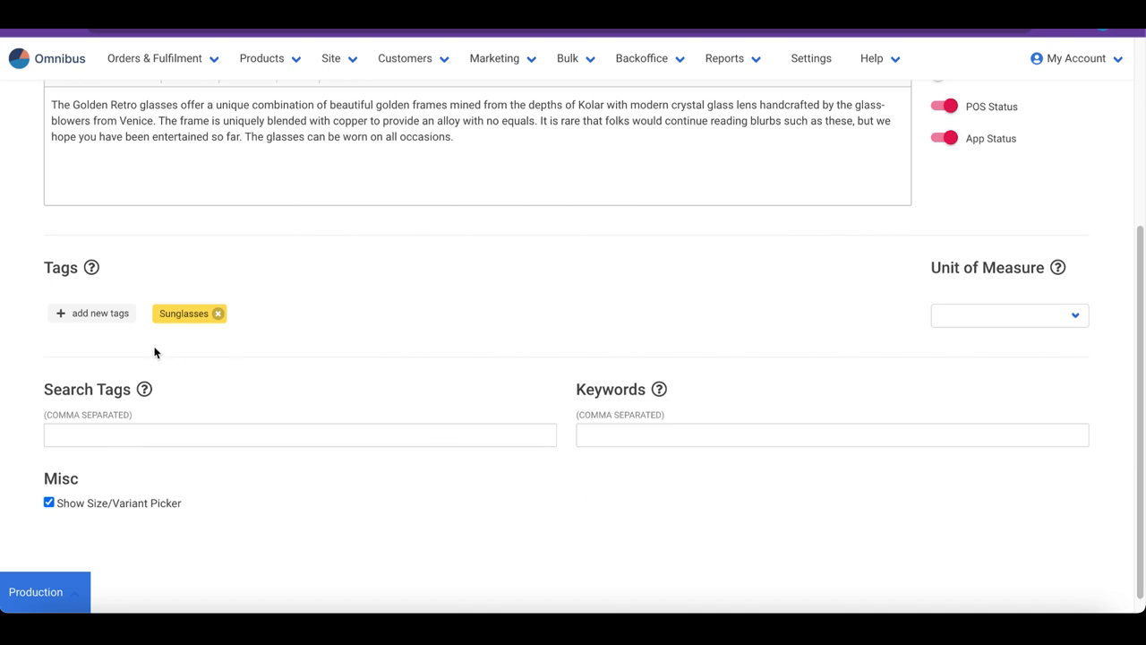
mouse_move(111, 337)
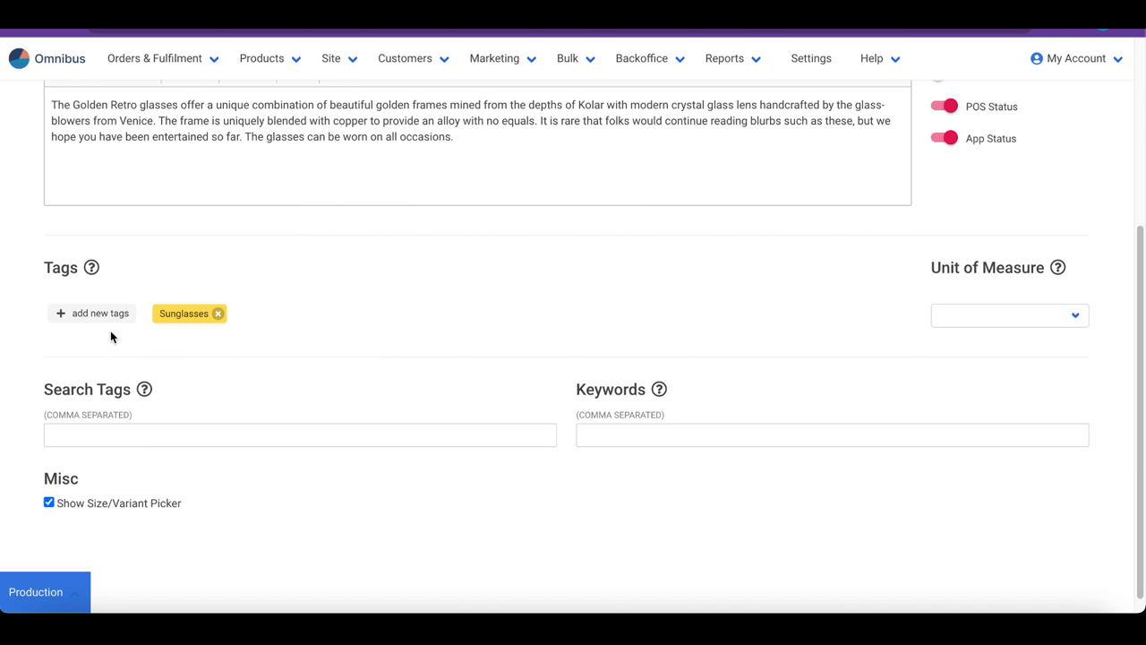
mouse_move(108, 322)
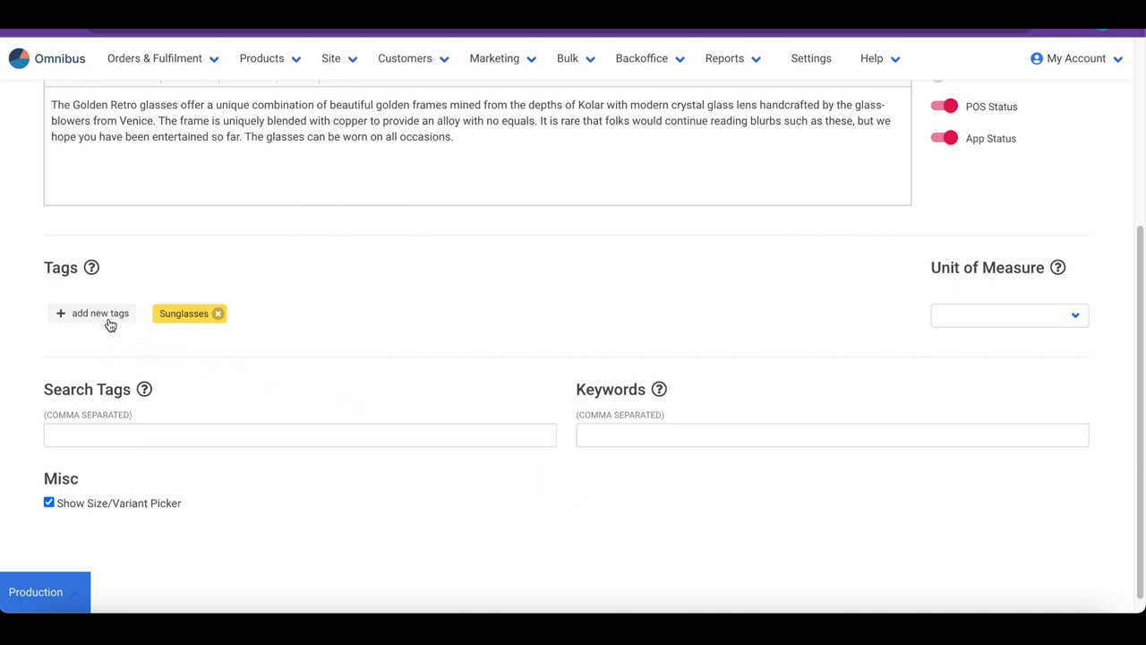
left_click(91, 312)
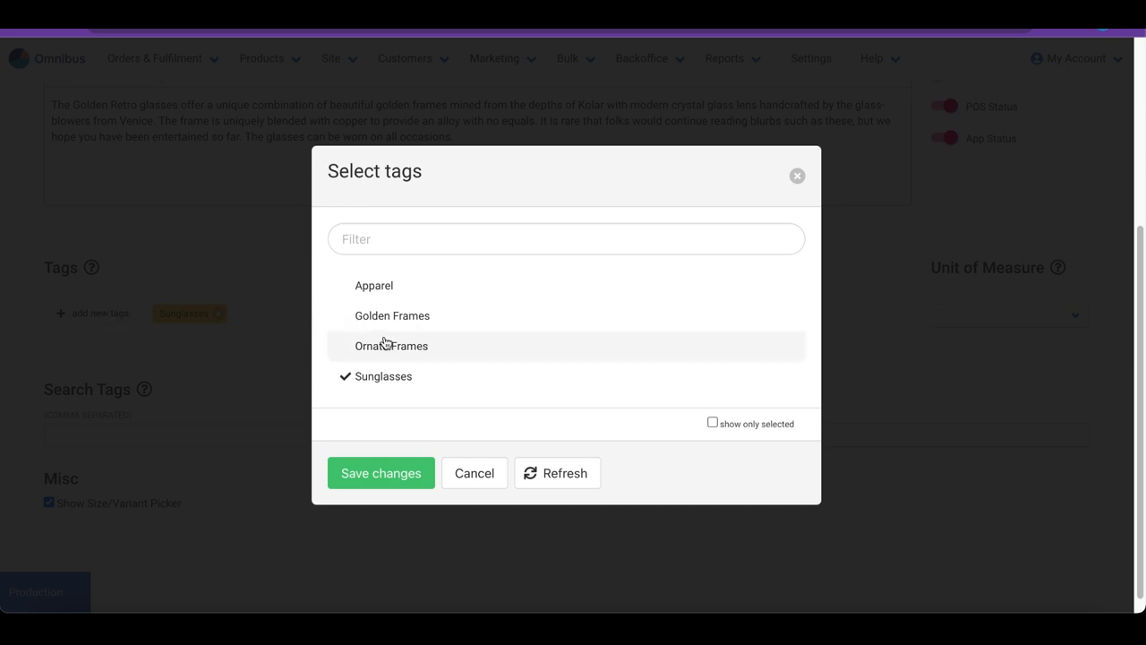
left_click(392, 315)
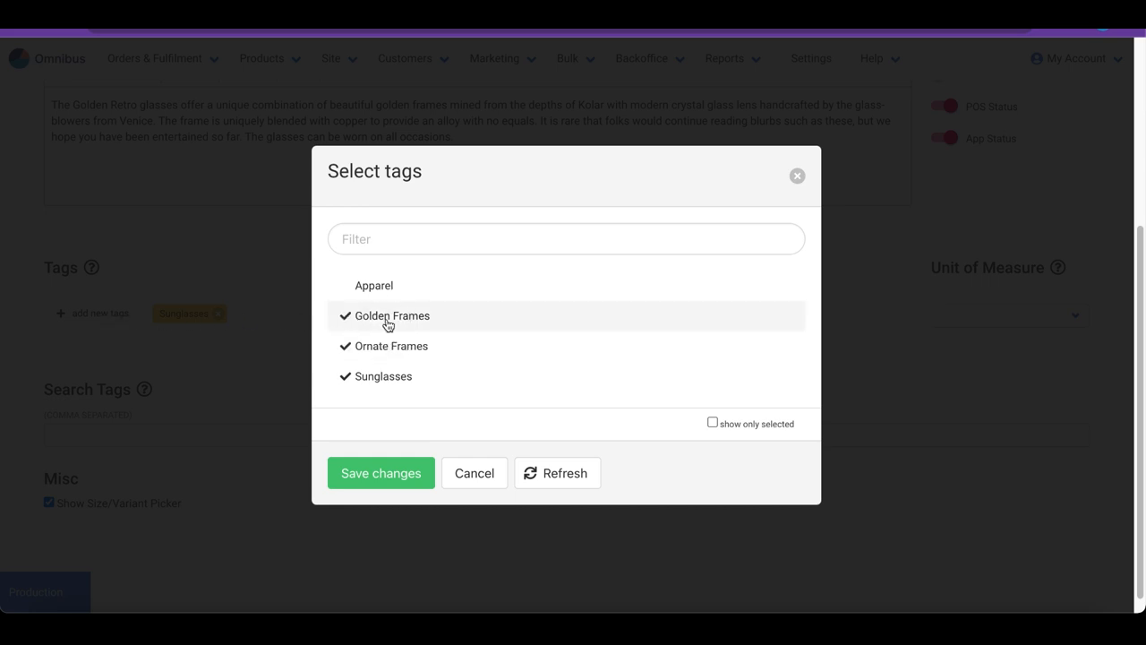
left_click(379, 473)
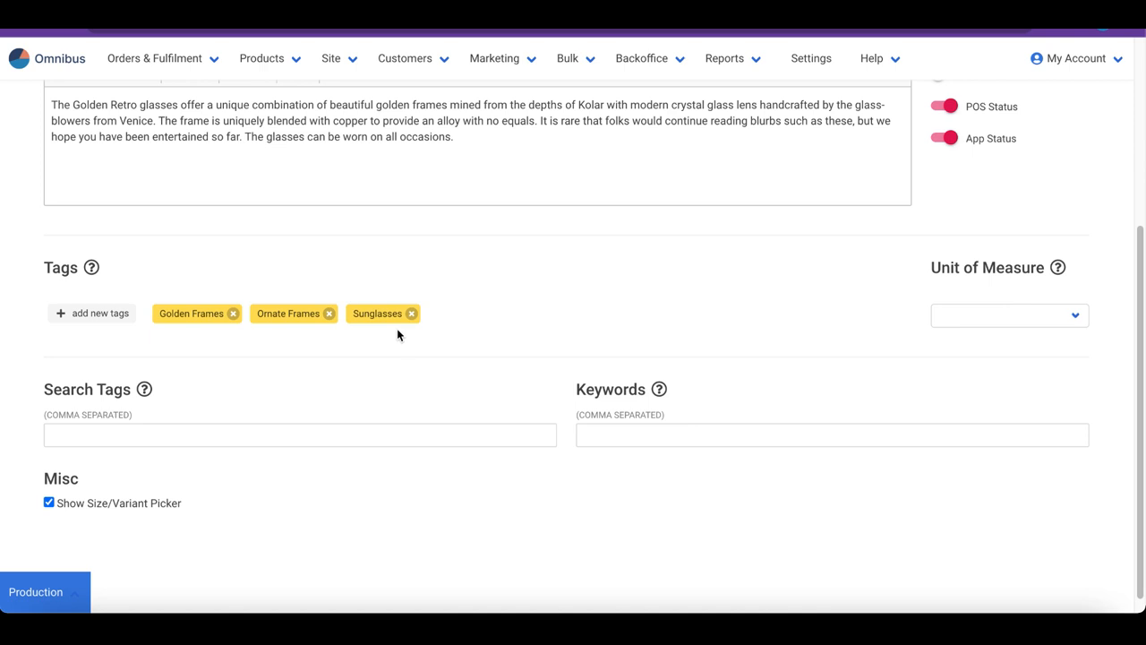
mouse_move(982, 315)
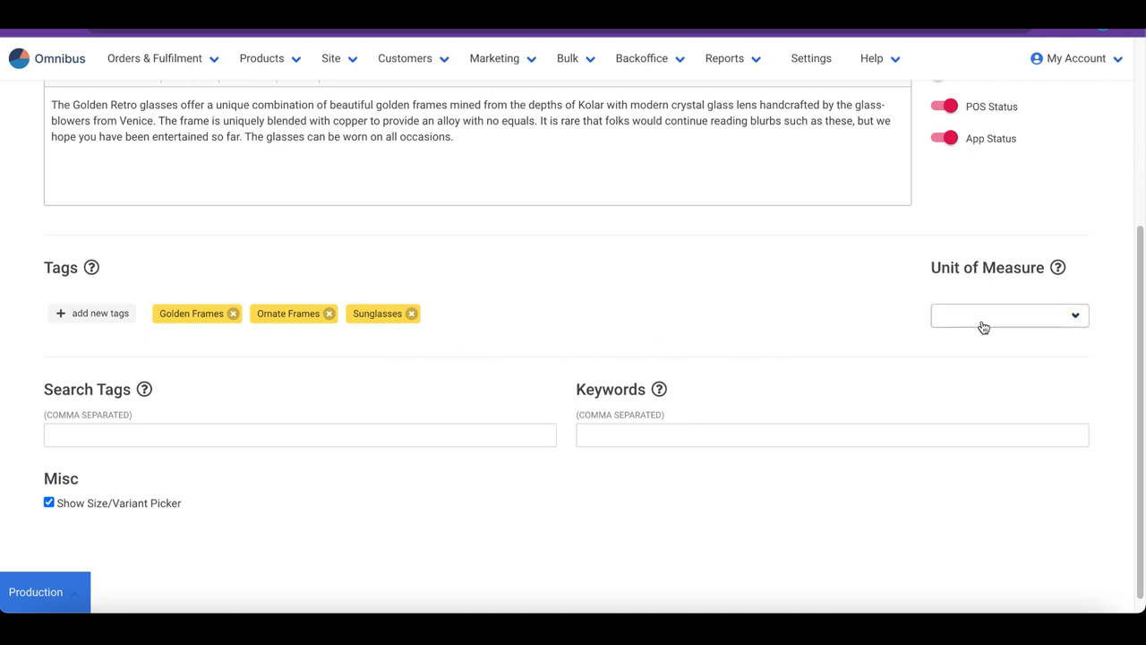
Set Golden Retro's unit of measure to Pcs.
left_click(1009, 316)
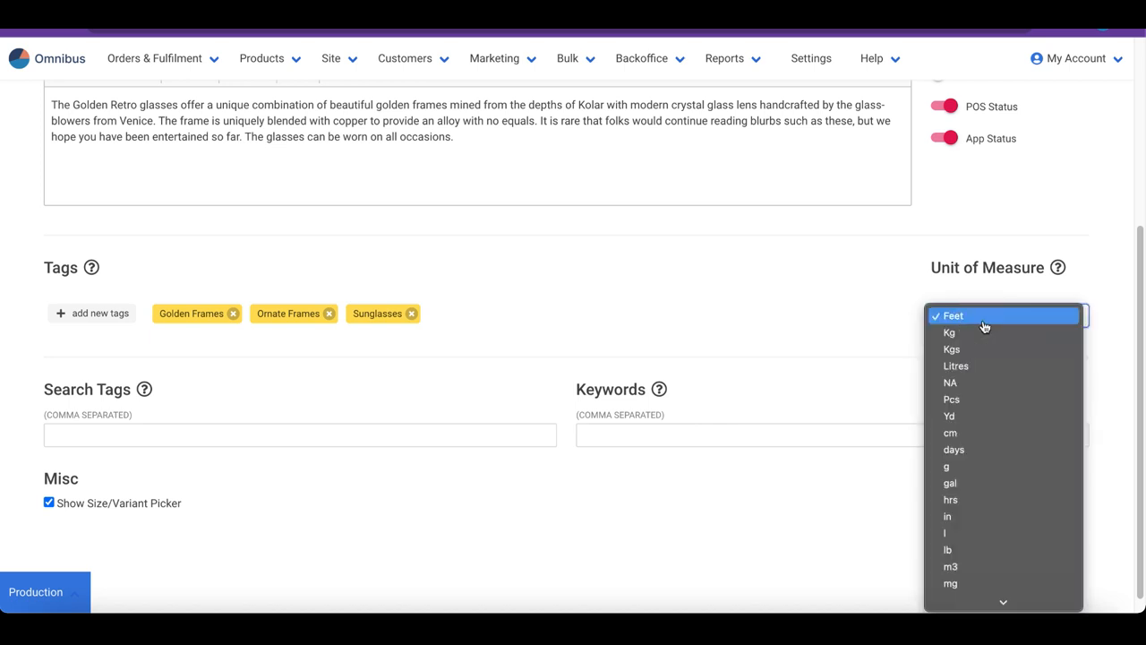
mouse_move(973, 399)
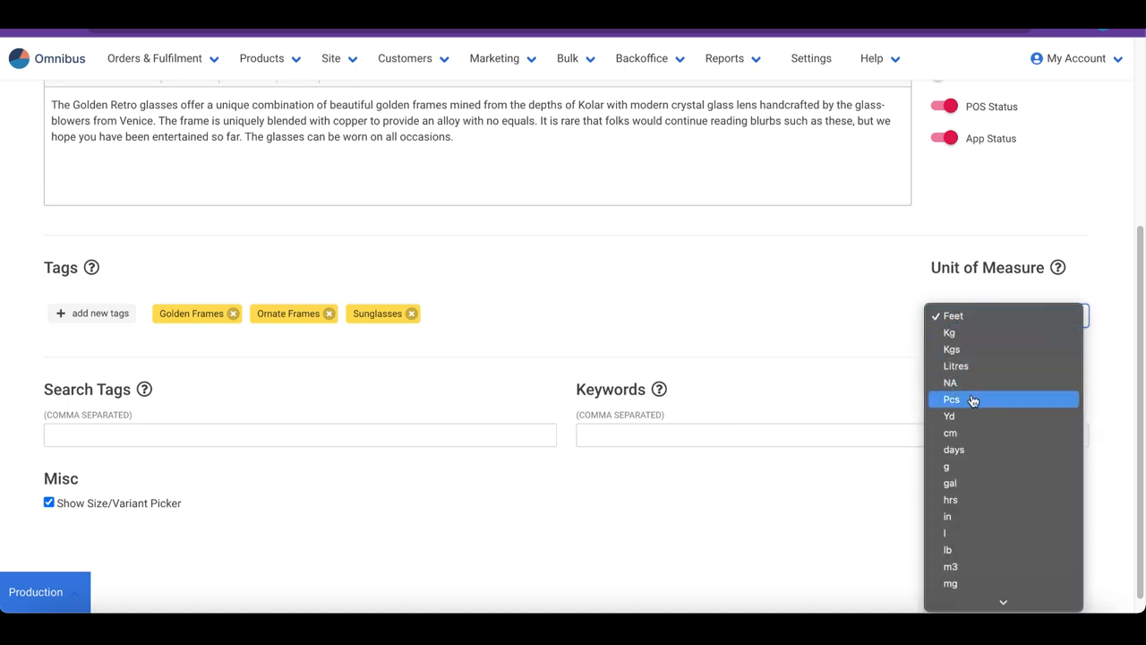
left_click(951, 399)
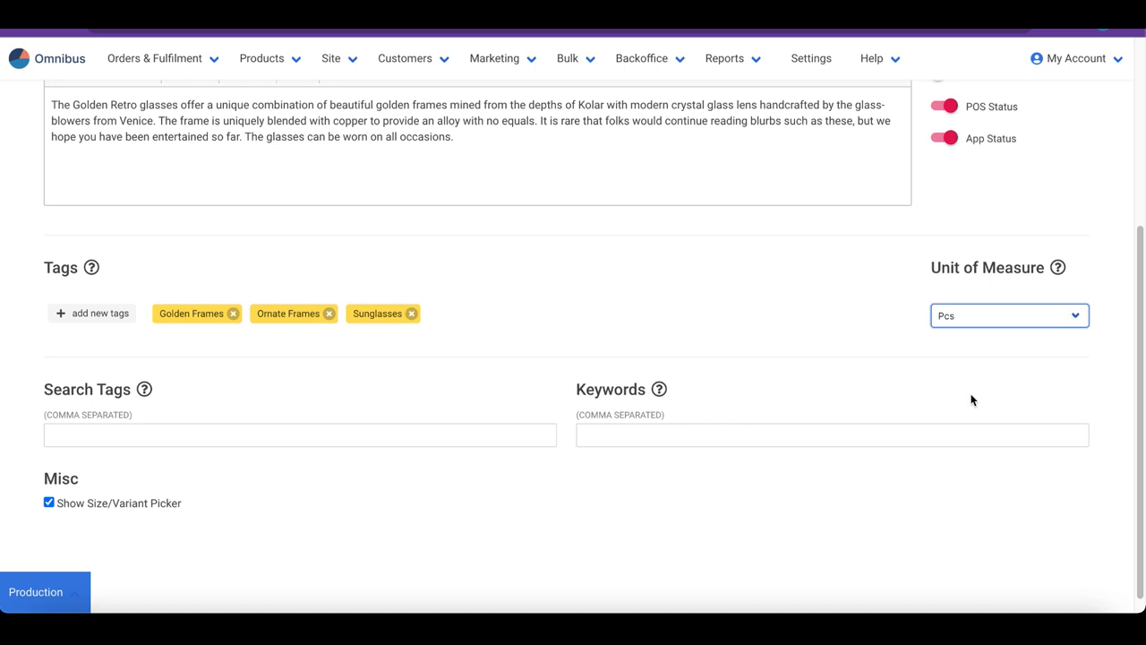
mouse_move(899, 401)
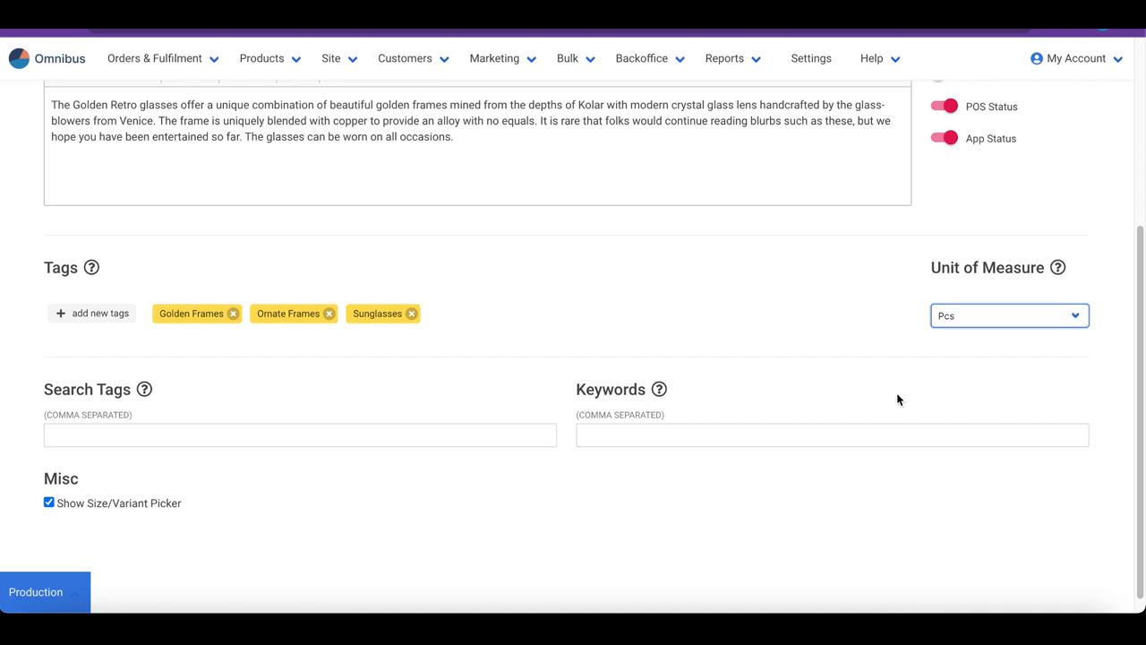
left_click(299, 436)
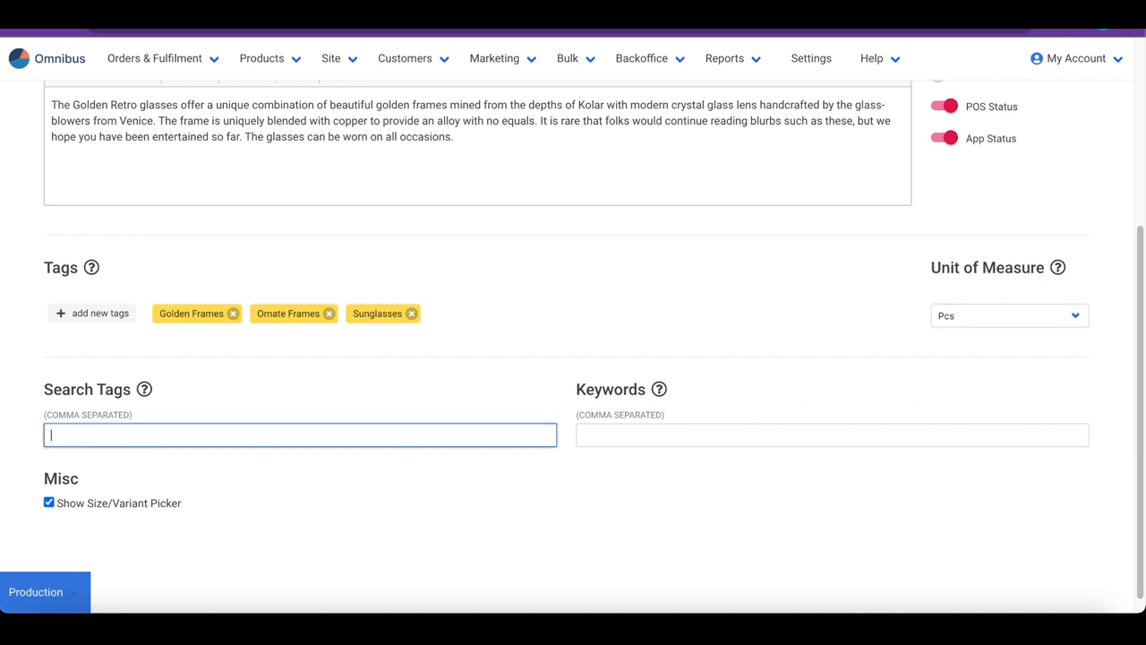
Enter search tags 'sunglasses, shades', keywords 'sunglasses, retro', and enable Show Size/Variant Picker.
type("sunglasses")
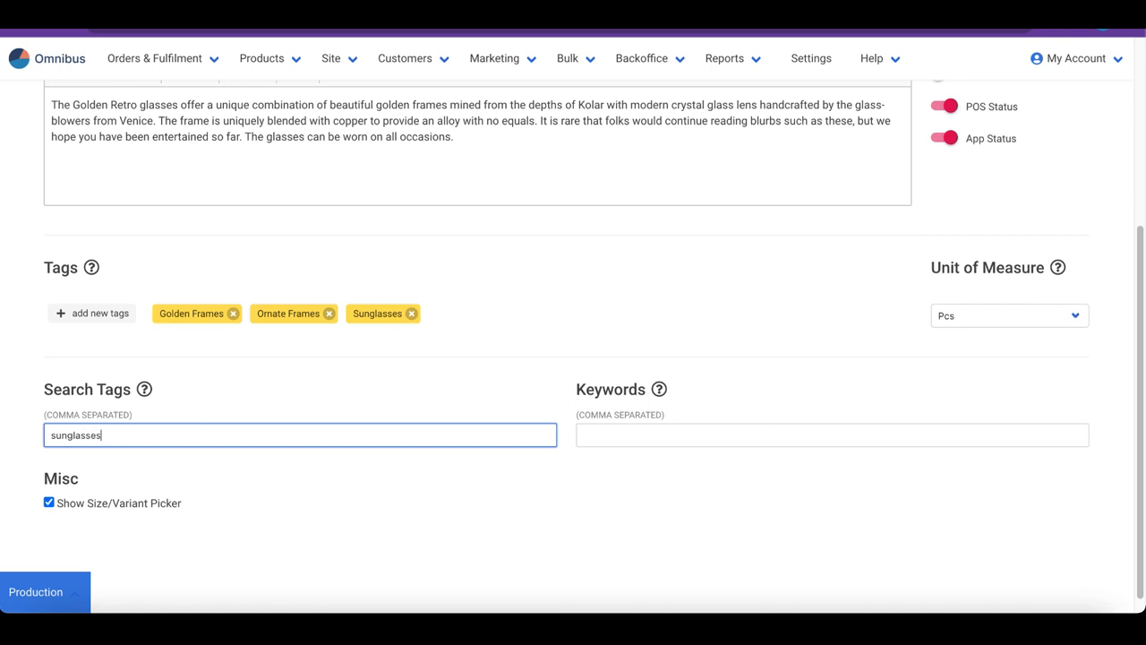
type(", shades")
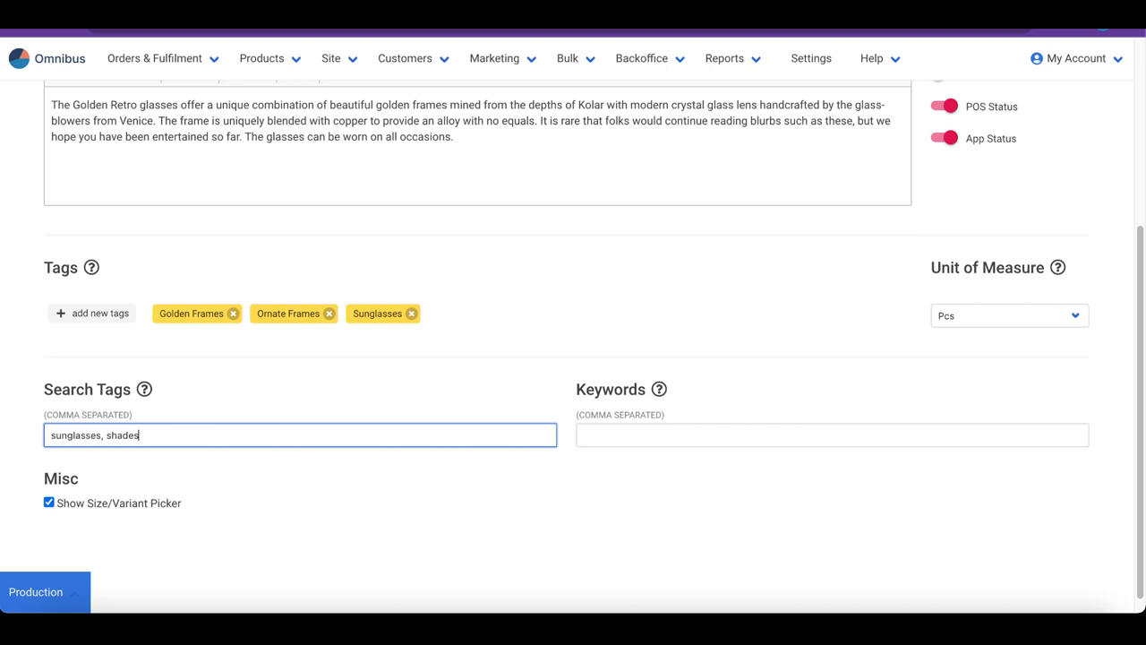
left_click(830, 435)
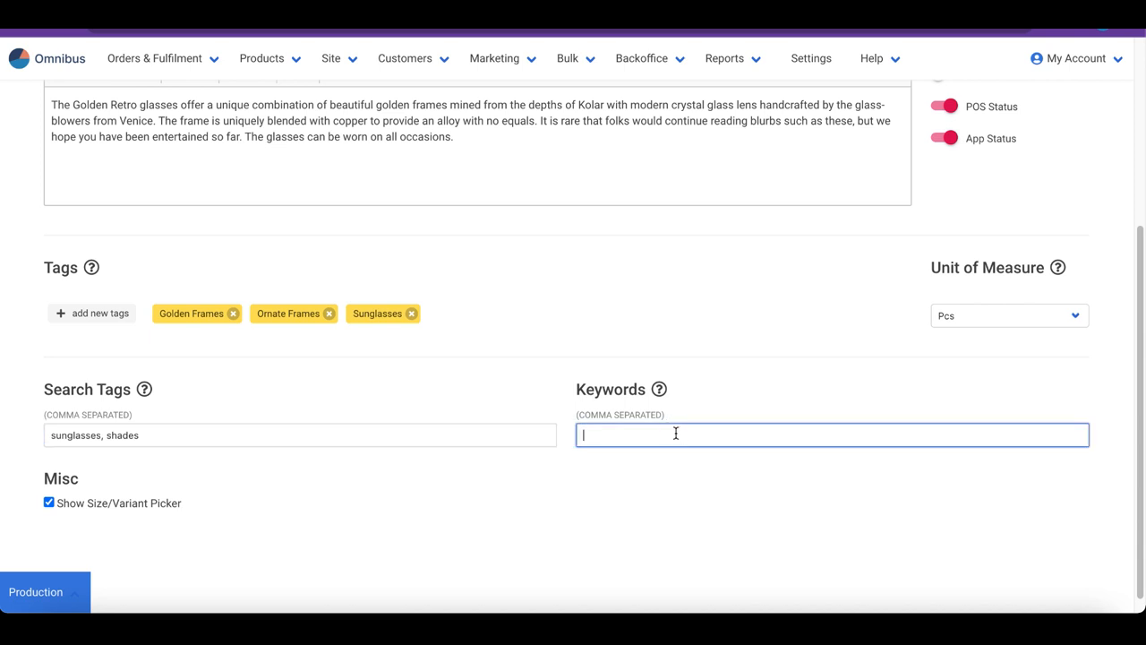
type("sunglasses, shades, golden")
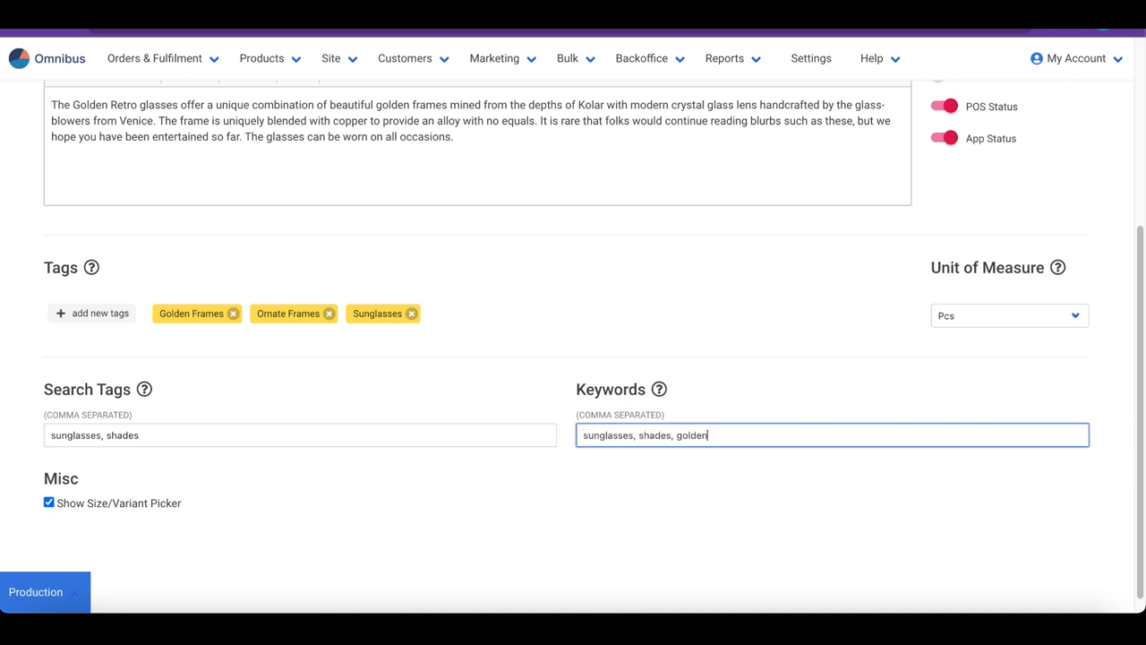
type(", retro")
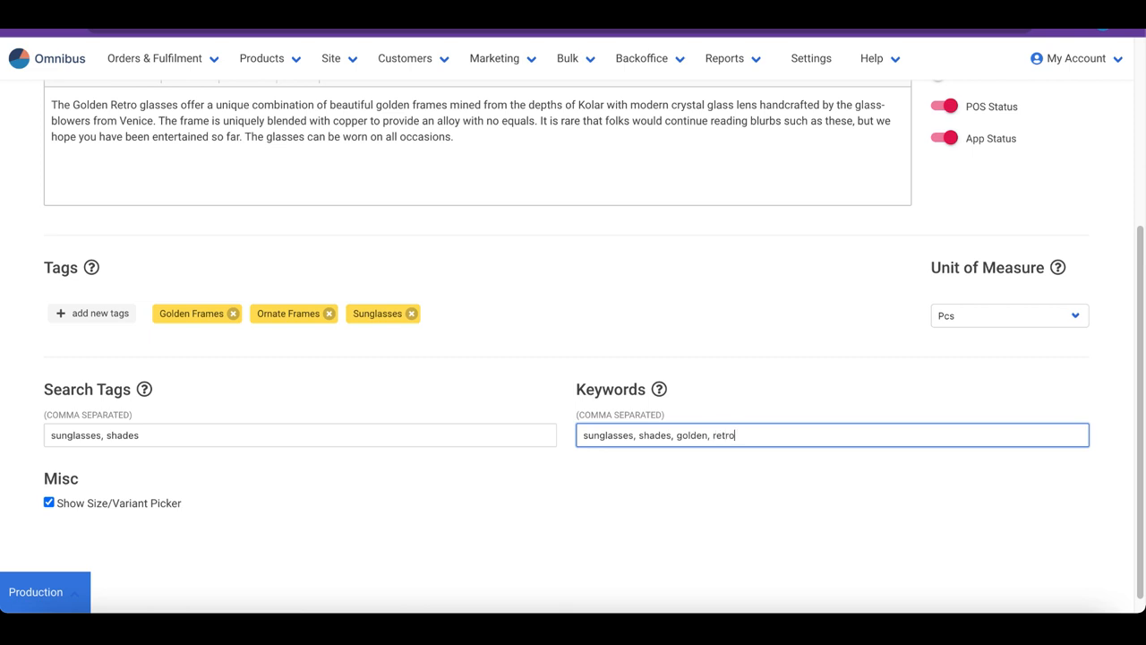
mouse_move(617, 458)
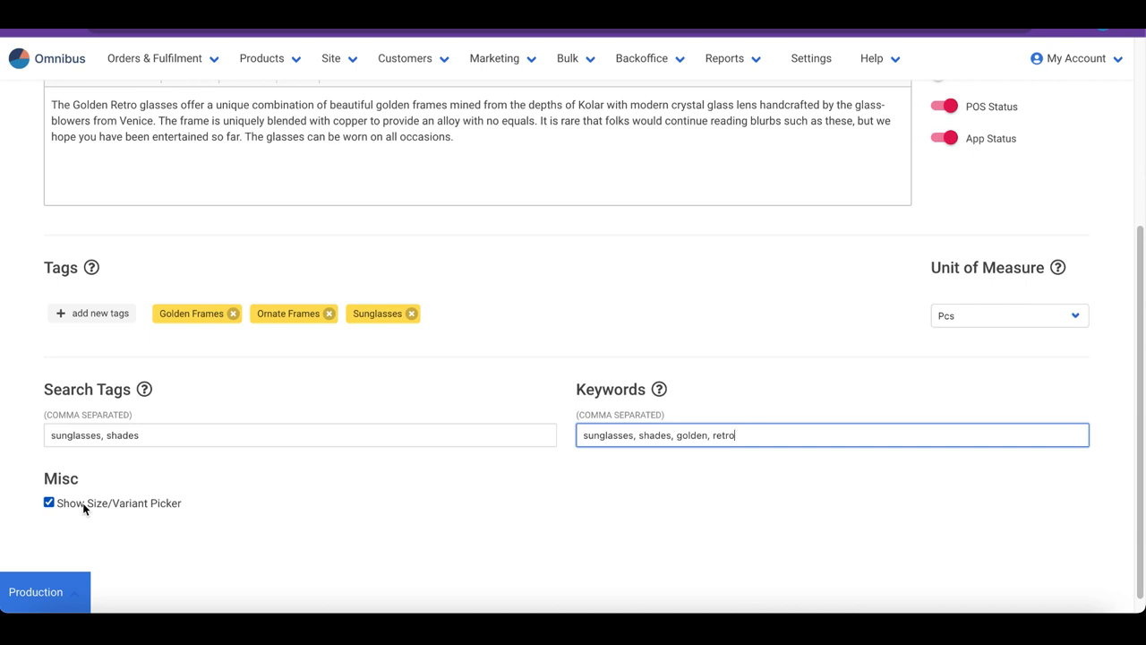
left_click(50, 501)
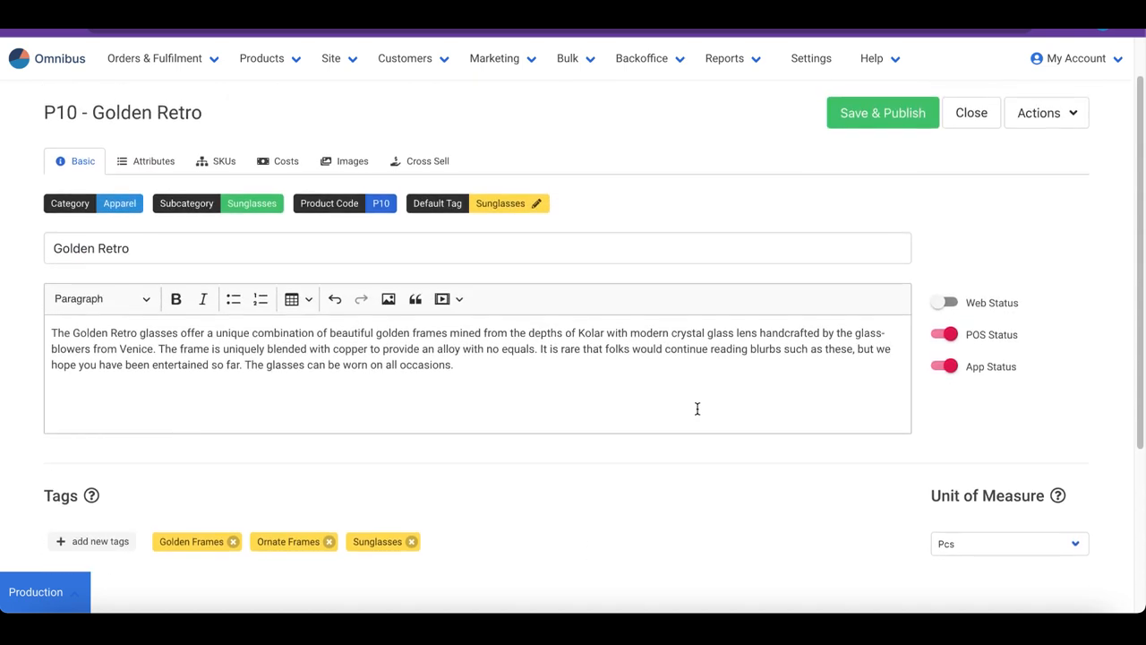
Save the product's changes via Actions and dismiss the success banner.
left_click(1038, 111)
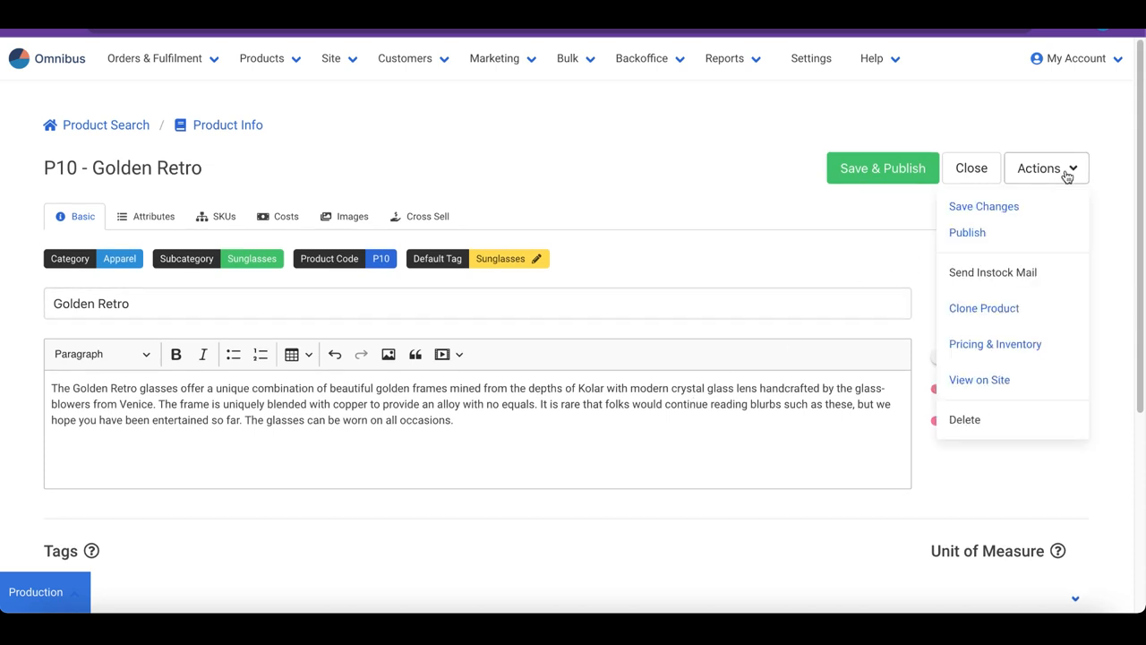
left_click(983, 206)
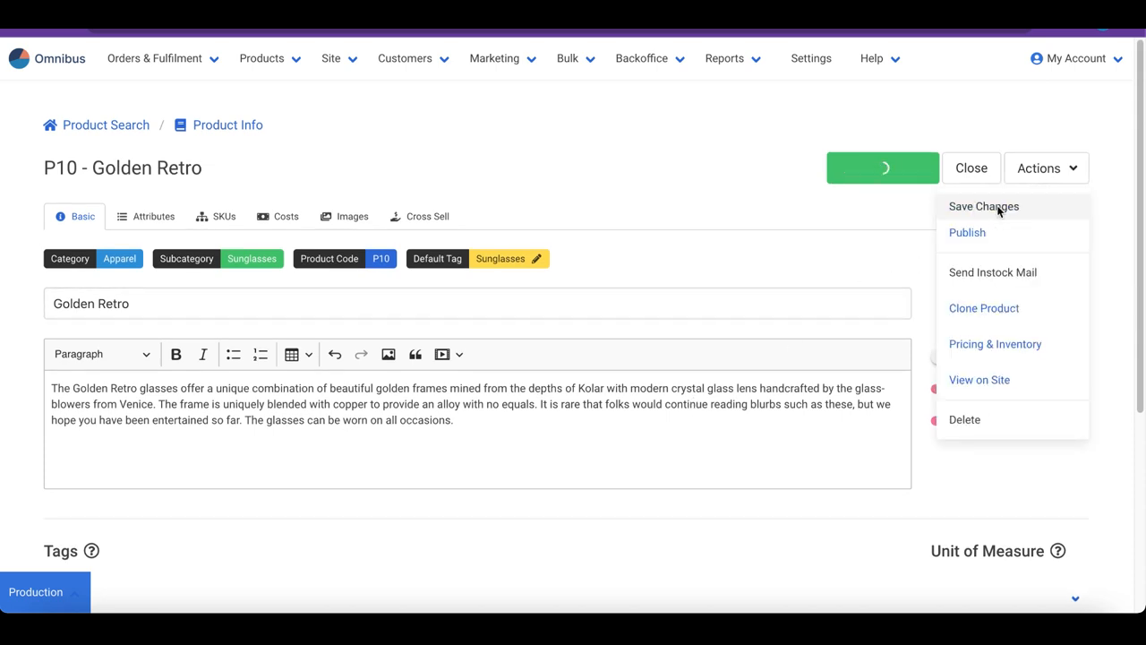
left_click(983, 206)
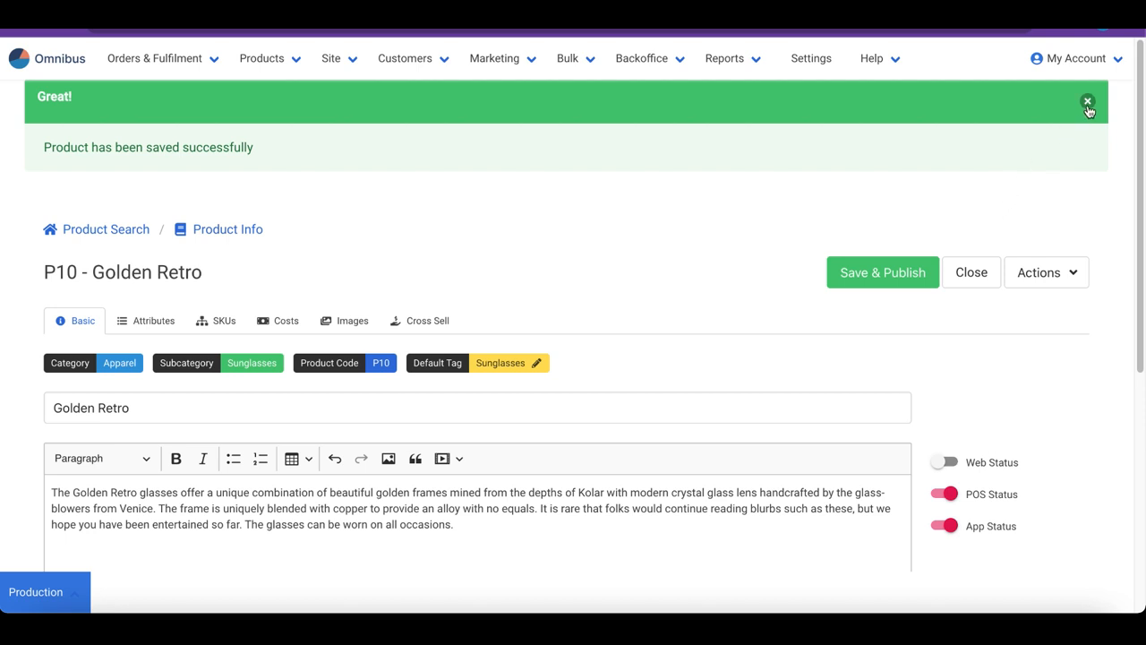
left_click(1089, 100)
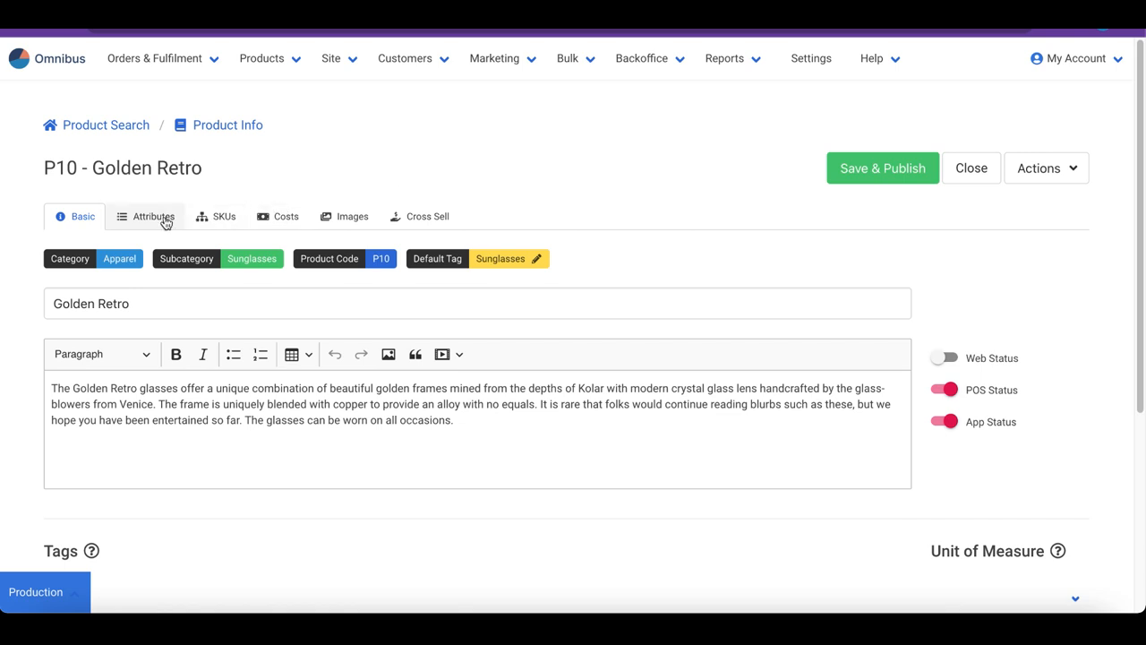
On Attributes, enter Gold for Frame Material and Party for Ideal For.
left_click(154, 215)
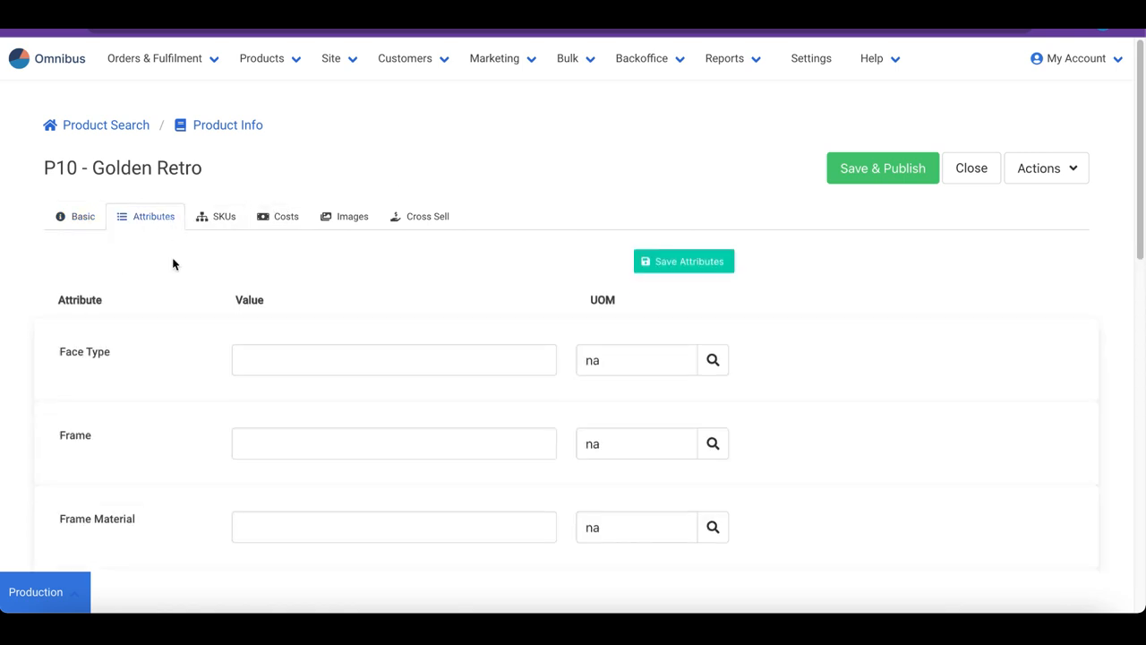
scroll("down", 3)
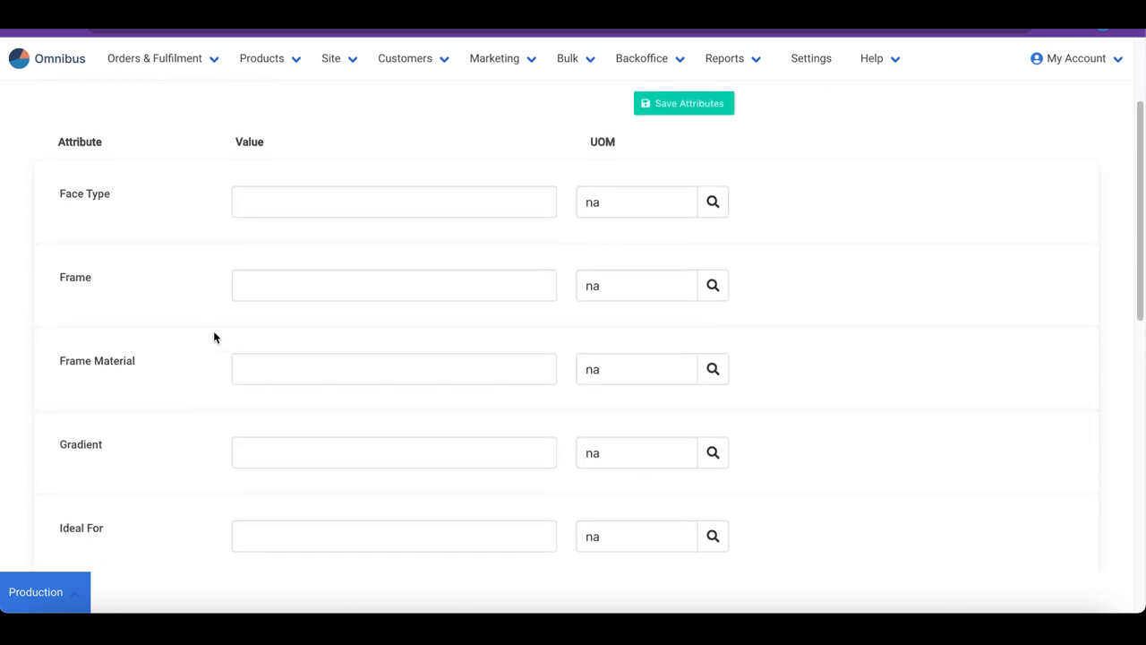
scroll("down", 3)
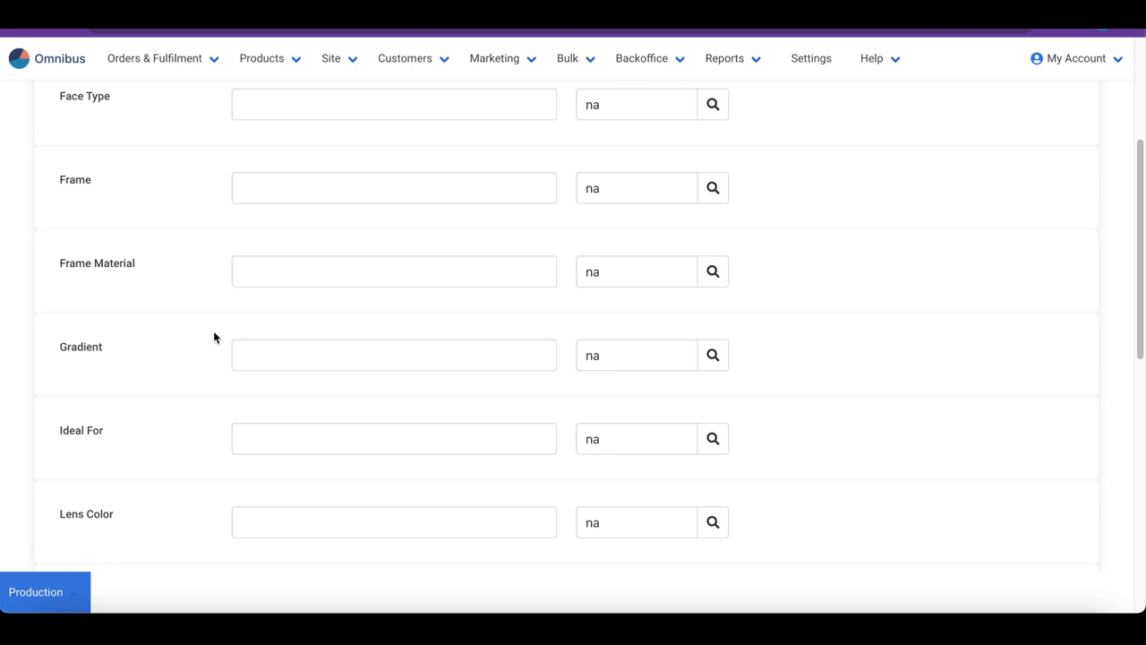
left_click(394, 272)
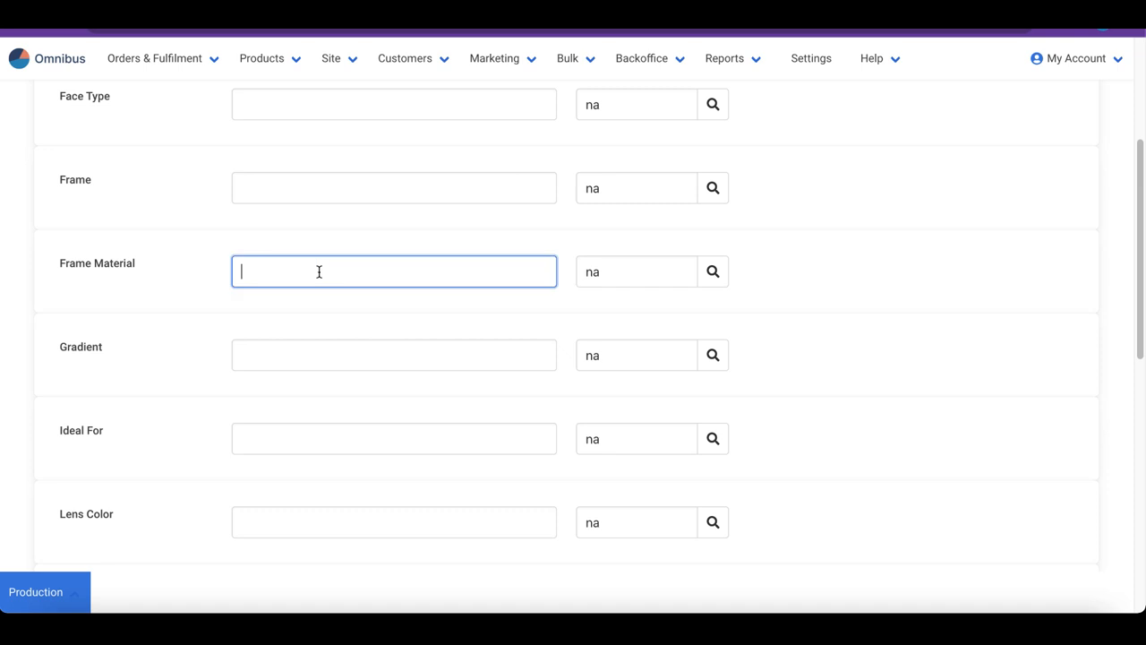
type("Gold")
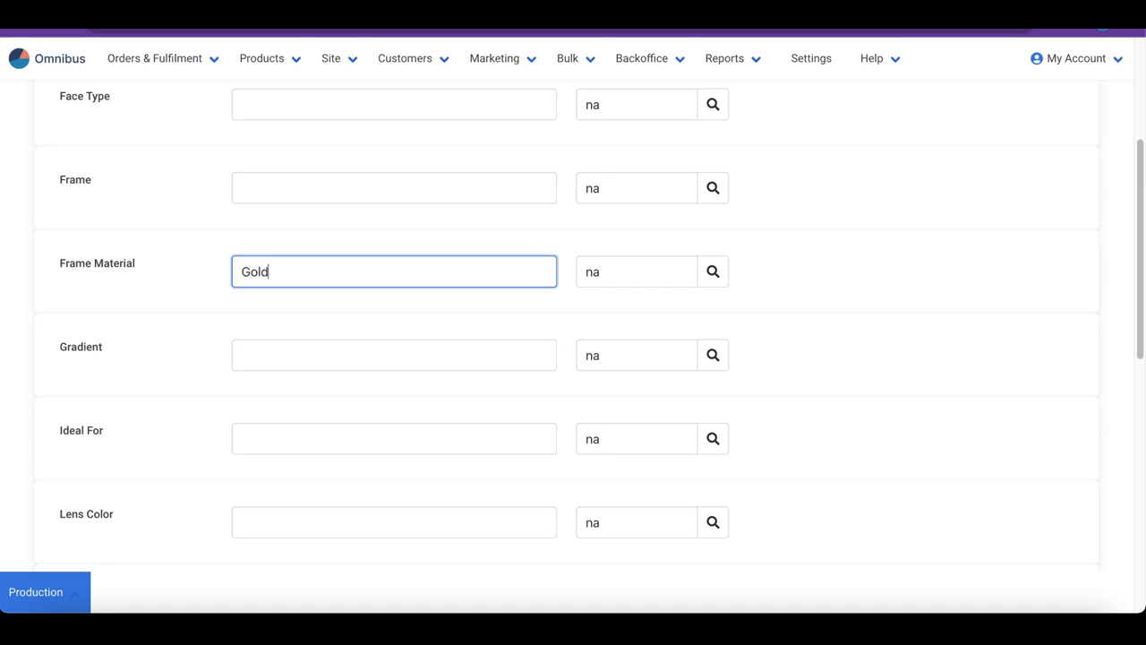
left_click(394, 437)
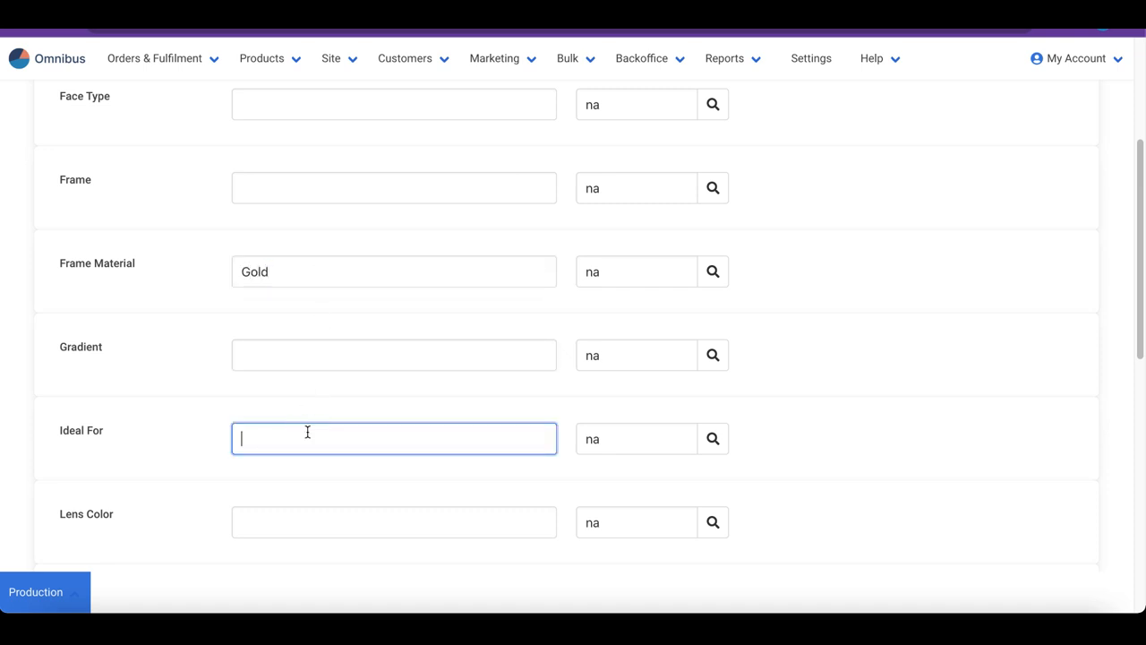
type("Party")
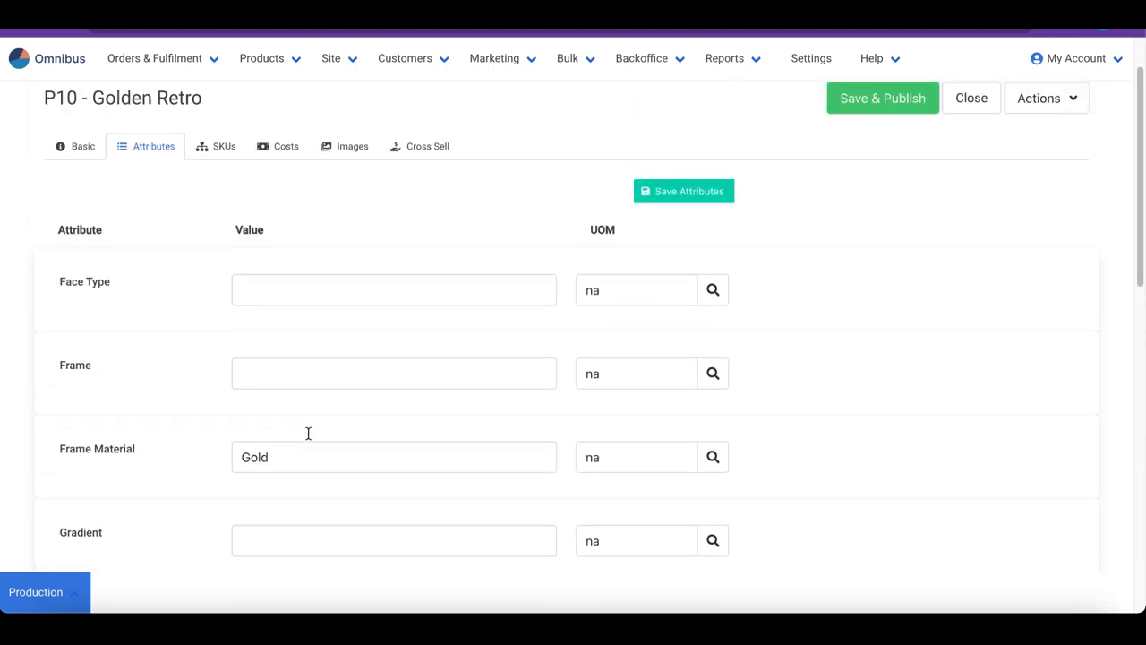
Save the product attributes and dismiss the confirmation banner.
left_click(684, 190)
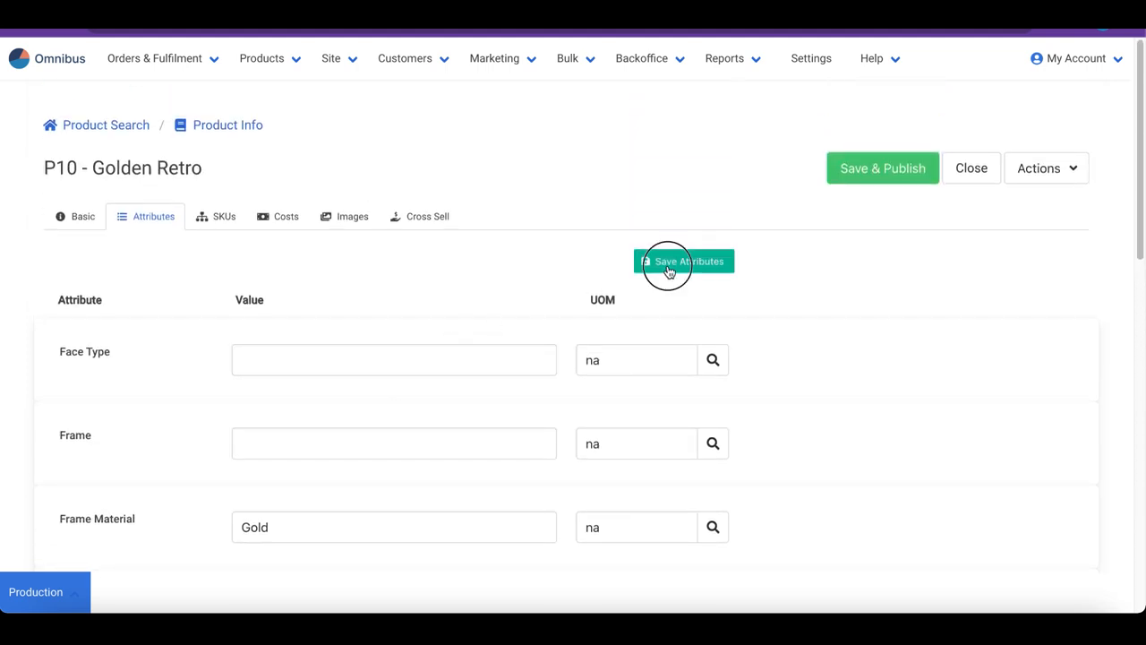
left_click(684, 261)
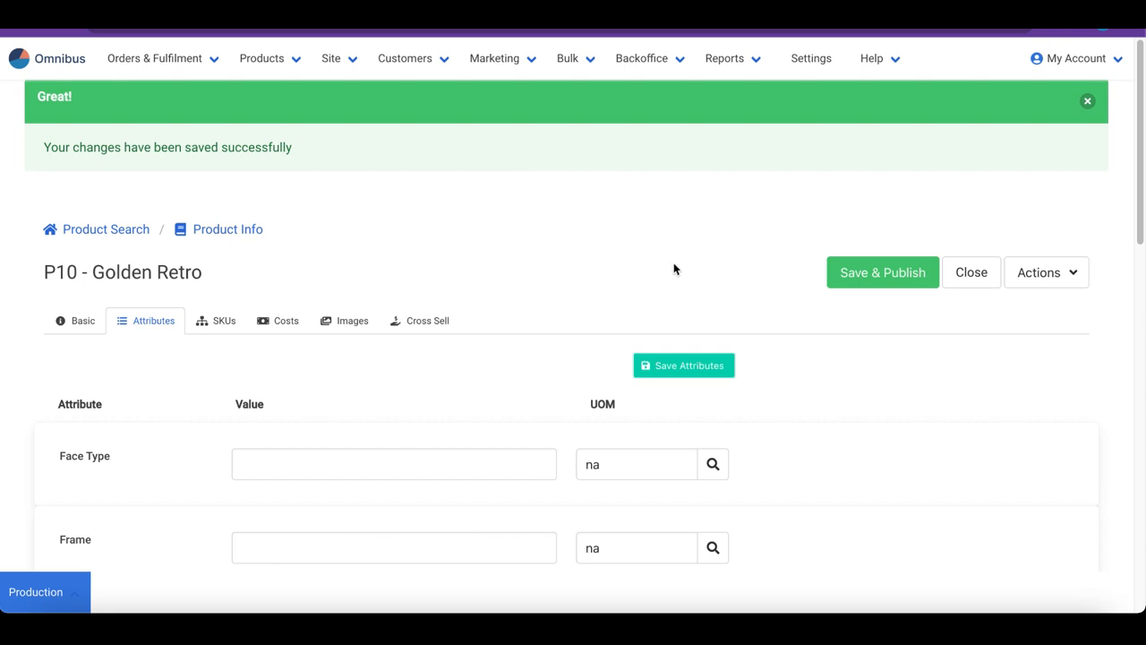
left_click(1089, 100)
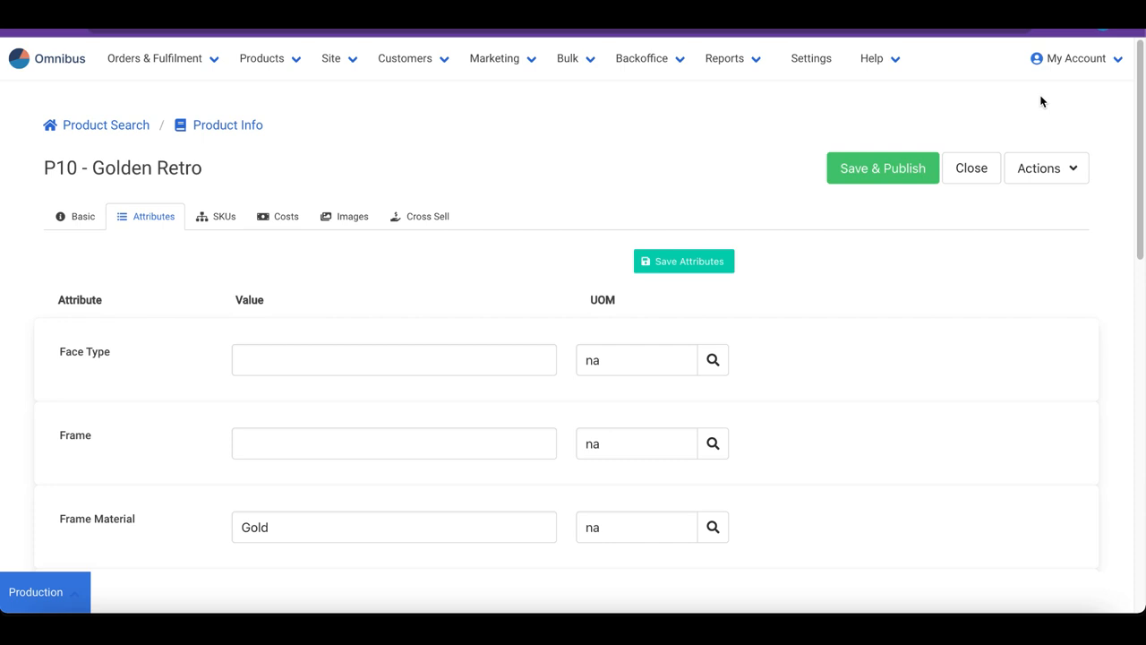
mouse_move(183, 222)
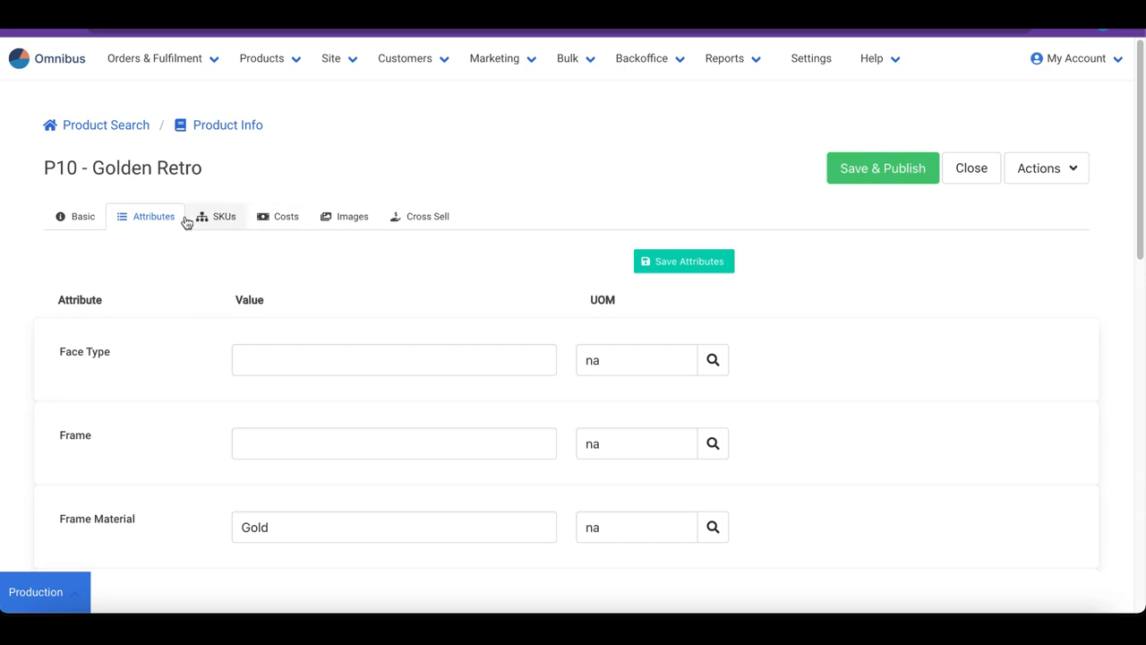
Show Golden Retro's empty SKUs list.
left_click(222, 215)
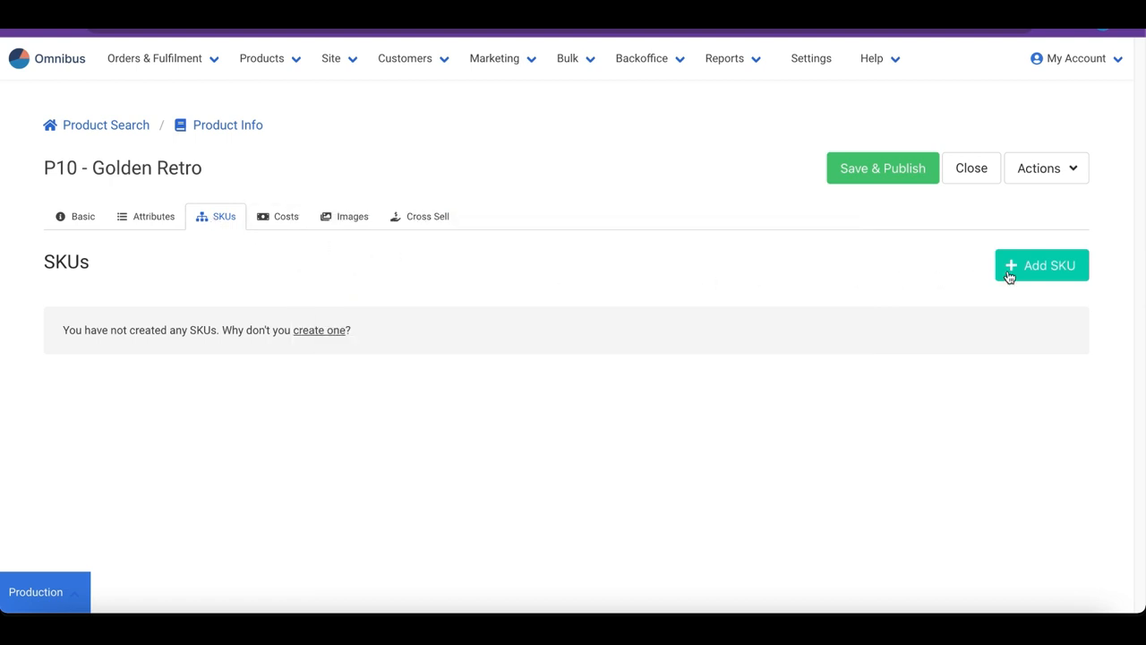
Start a new SKU with size STD, length 15, width 10, height 5 and weight 100 g.
left_click(1042, 265)
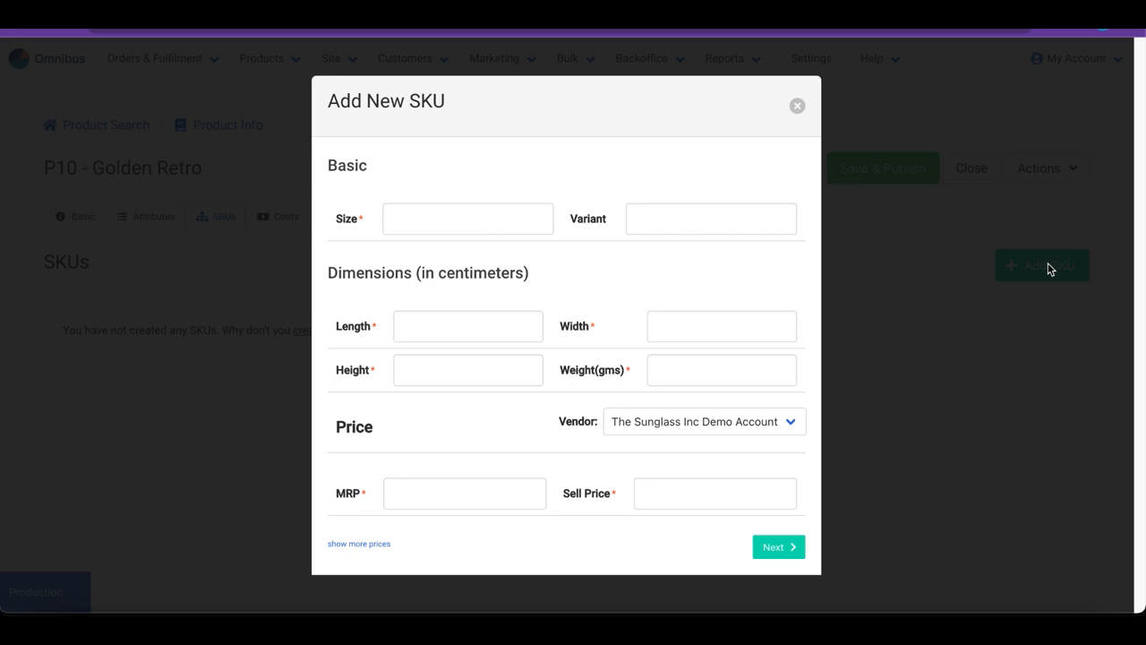
left_click(467, 218)
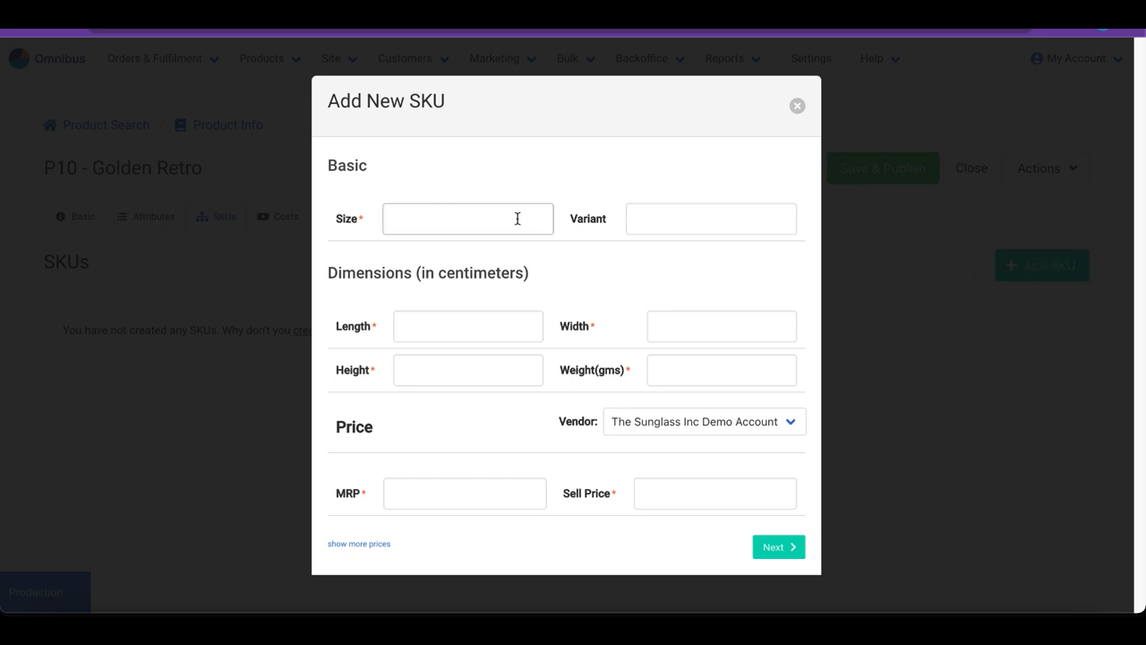
type("S")
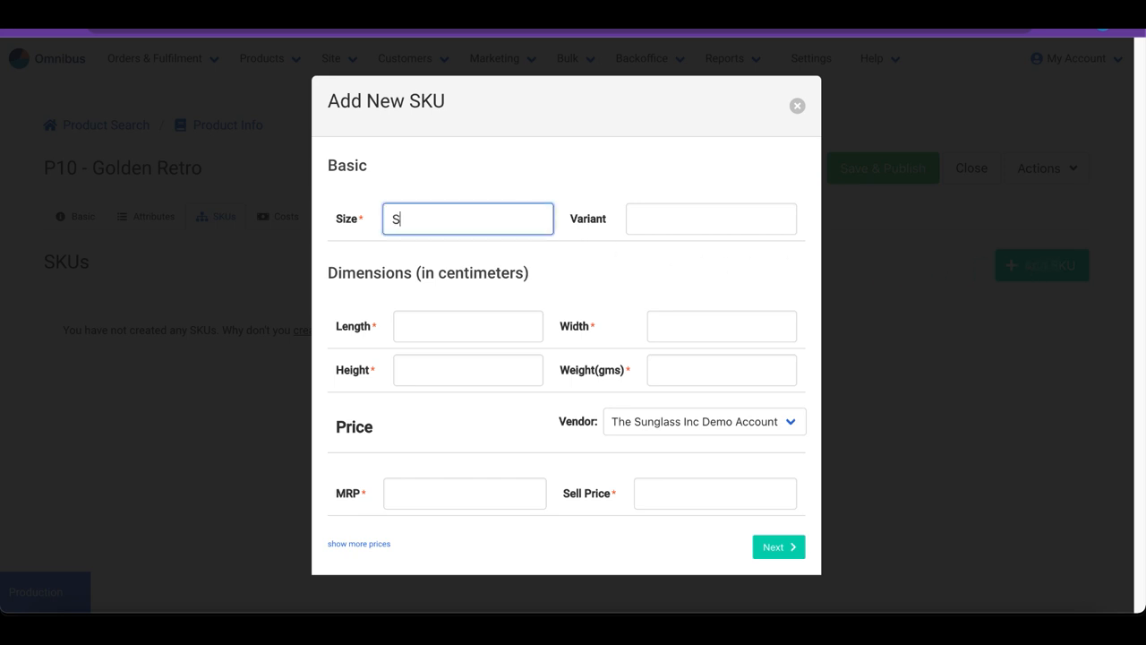
type("TD")
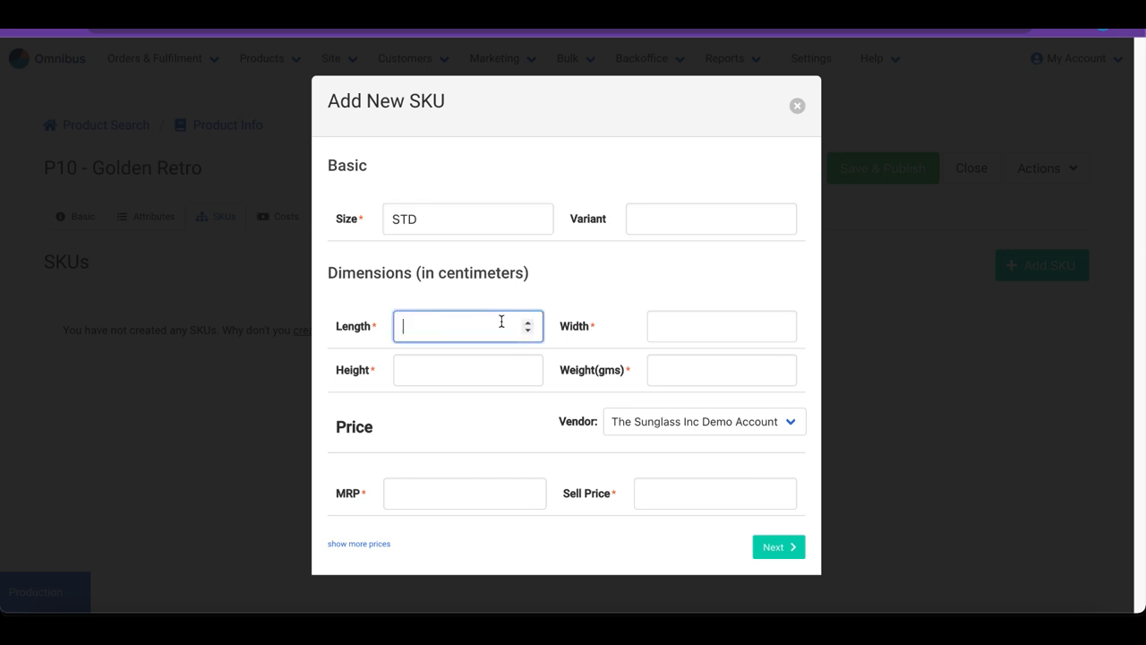
type("15")
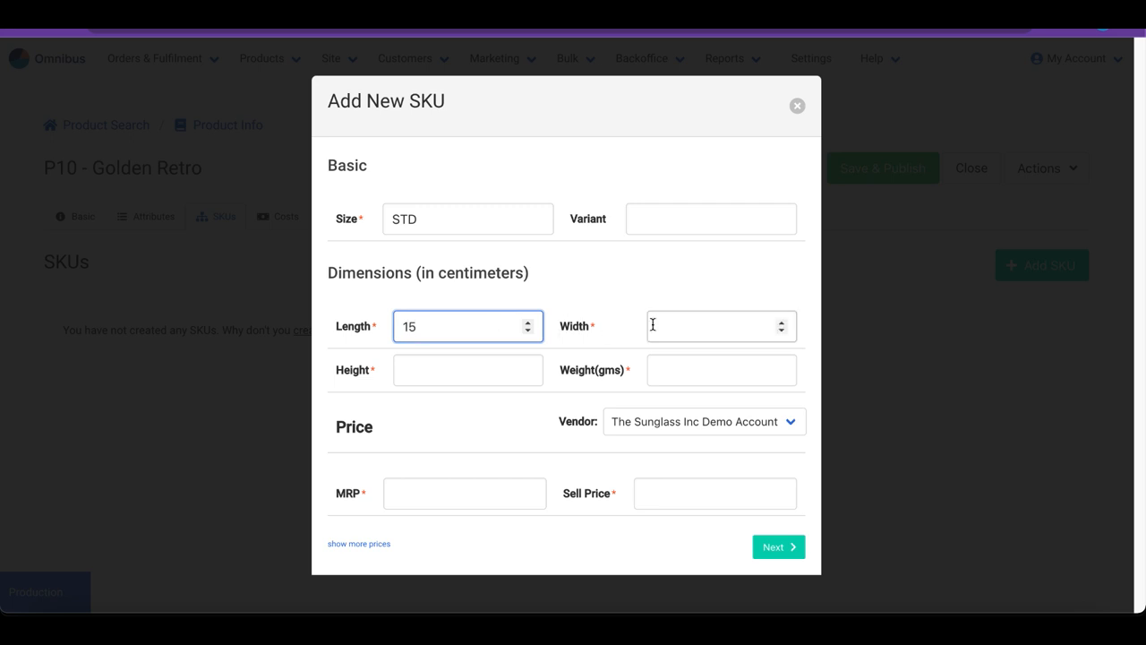
type("10")
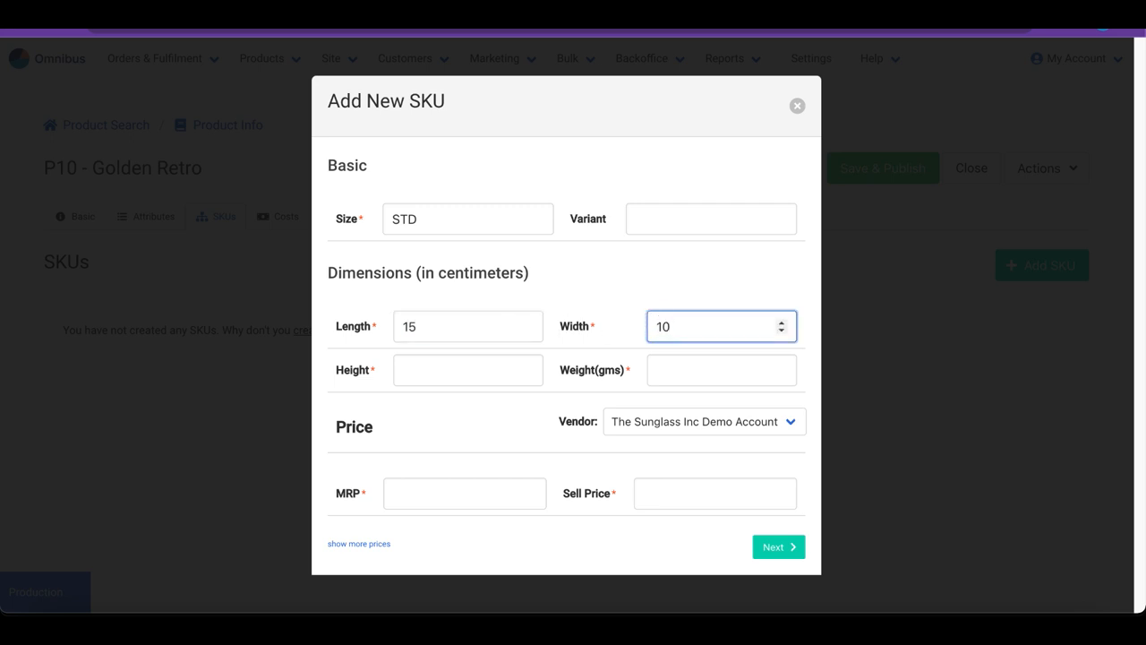
left_click(467, 369)
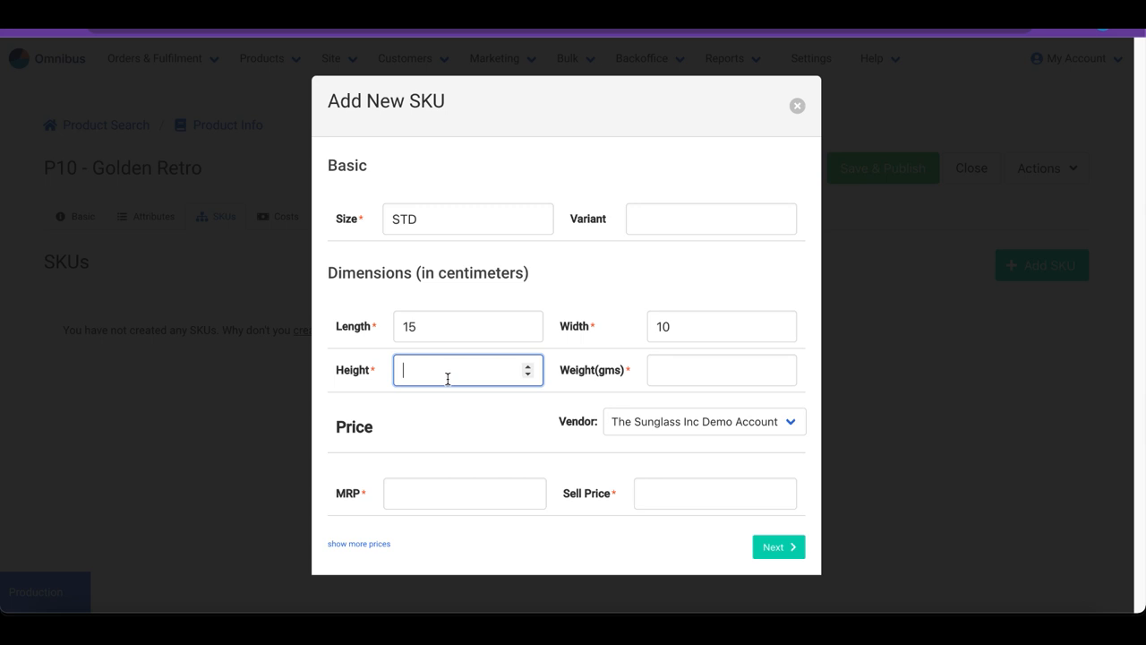
type("5")
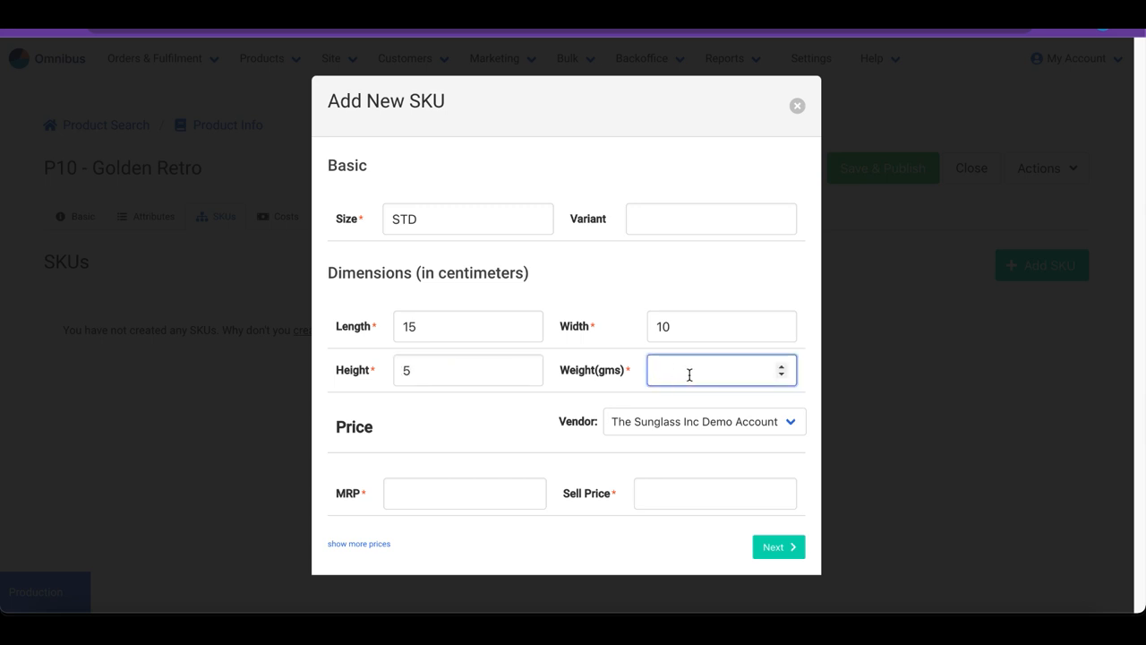
type("100")
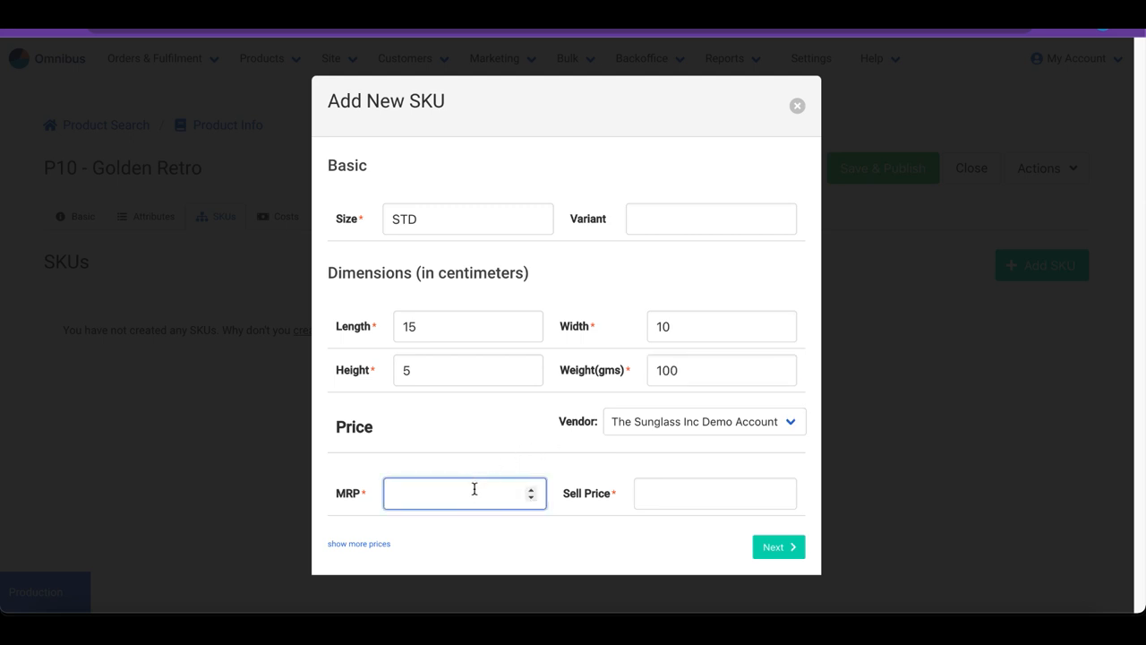
Give the SKU MRP 1499 and sell price 1399.
type("1499")
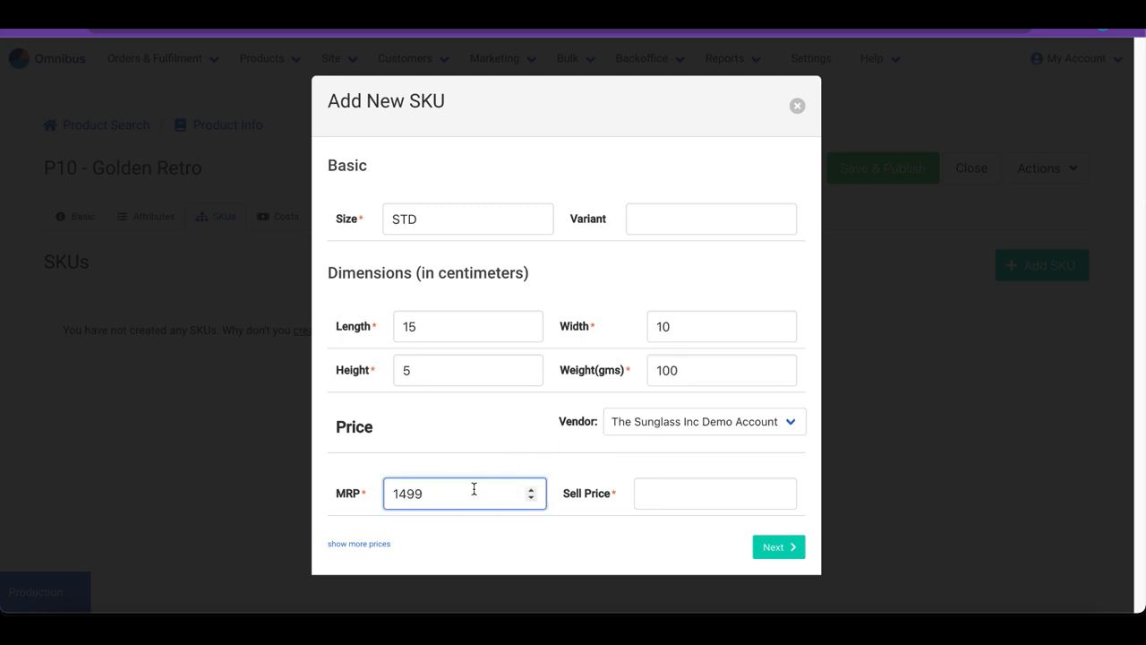
left_click(714, 494)
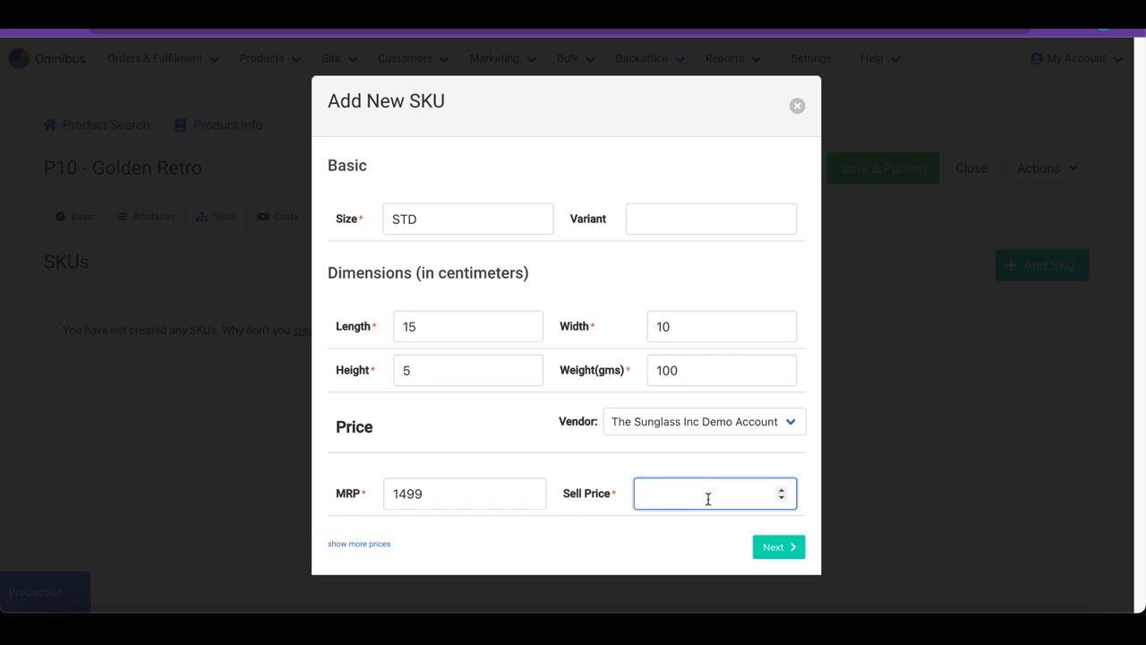
type("1399")
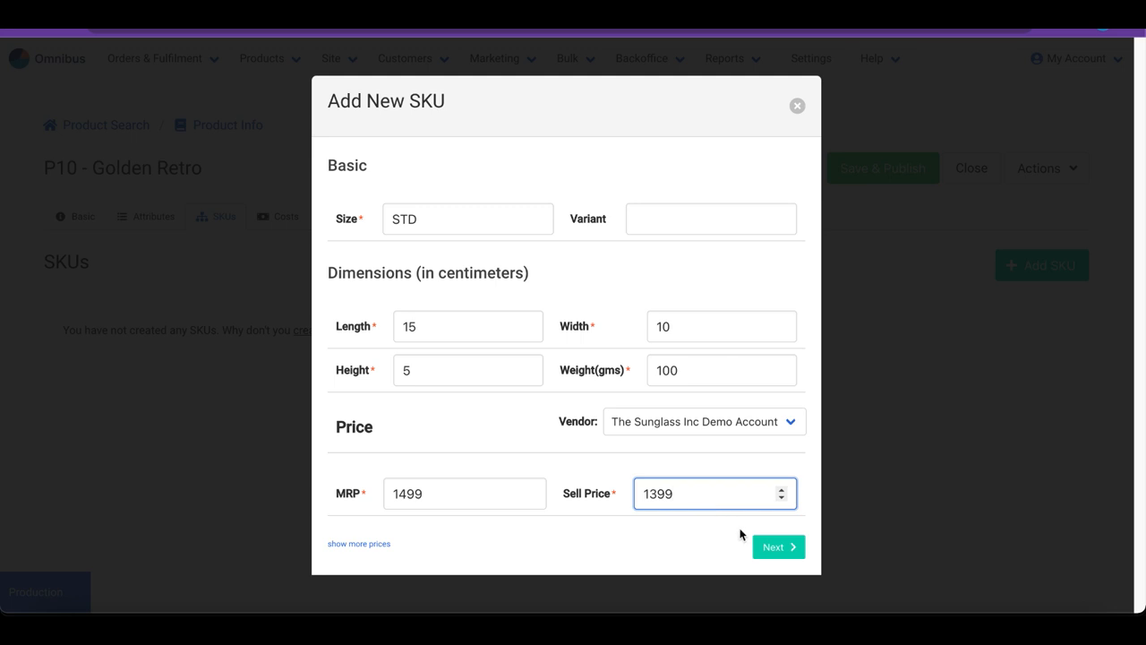
Create the SKU with 25 units available quantity and dismiss the saved confirmation.
left_click(777, 546)
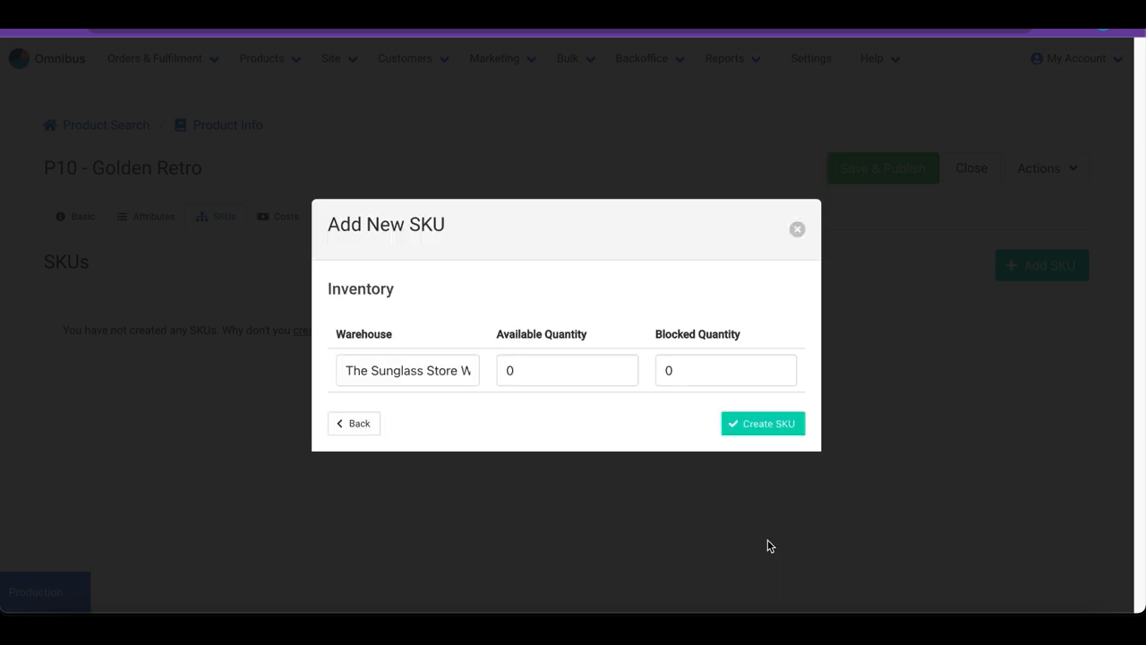
left_click(550, 368)
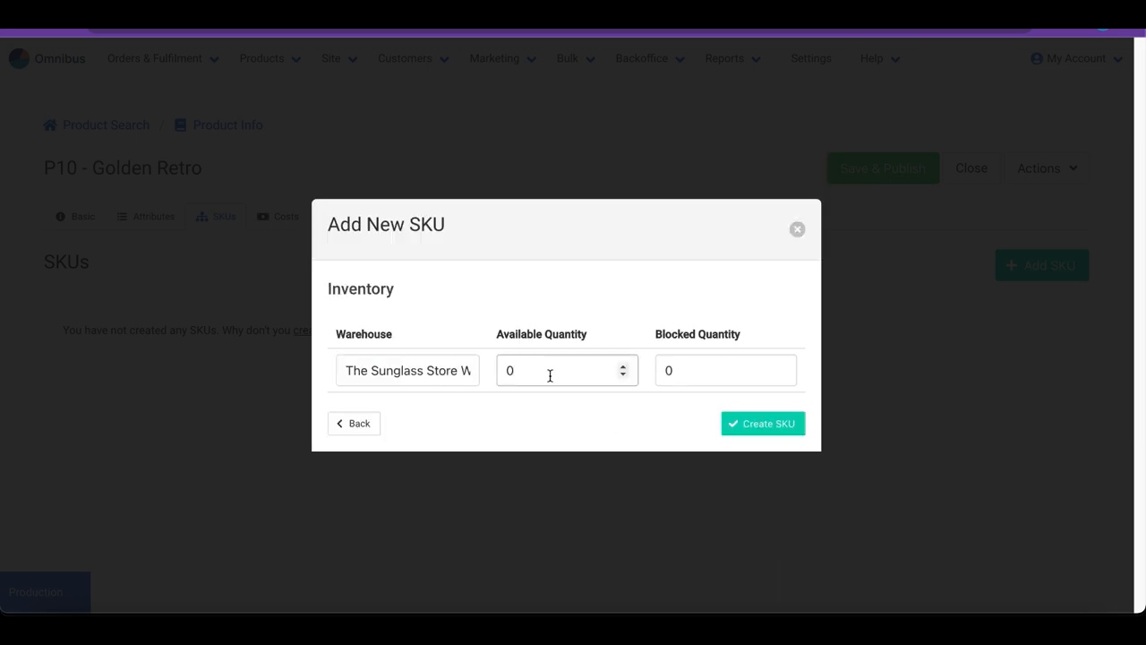
type("25")
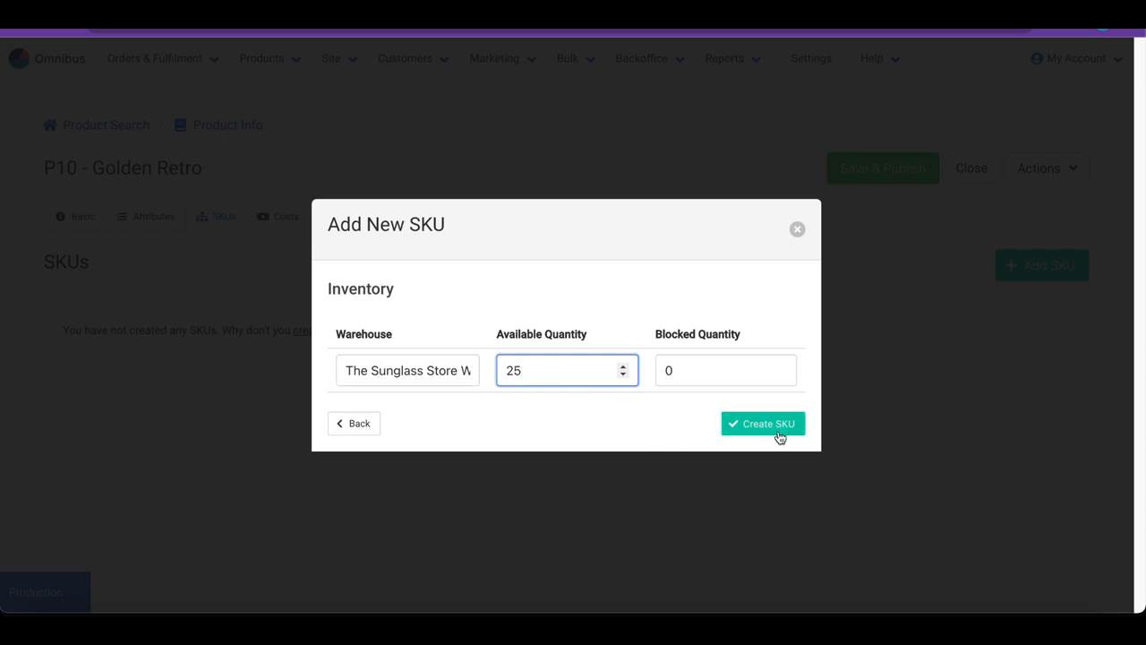
left_click(763, 422)
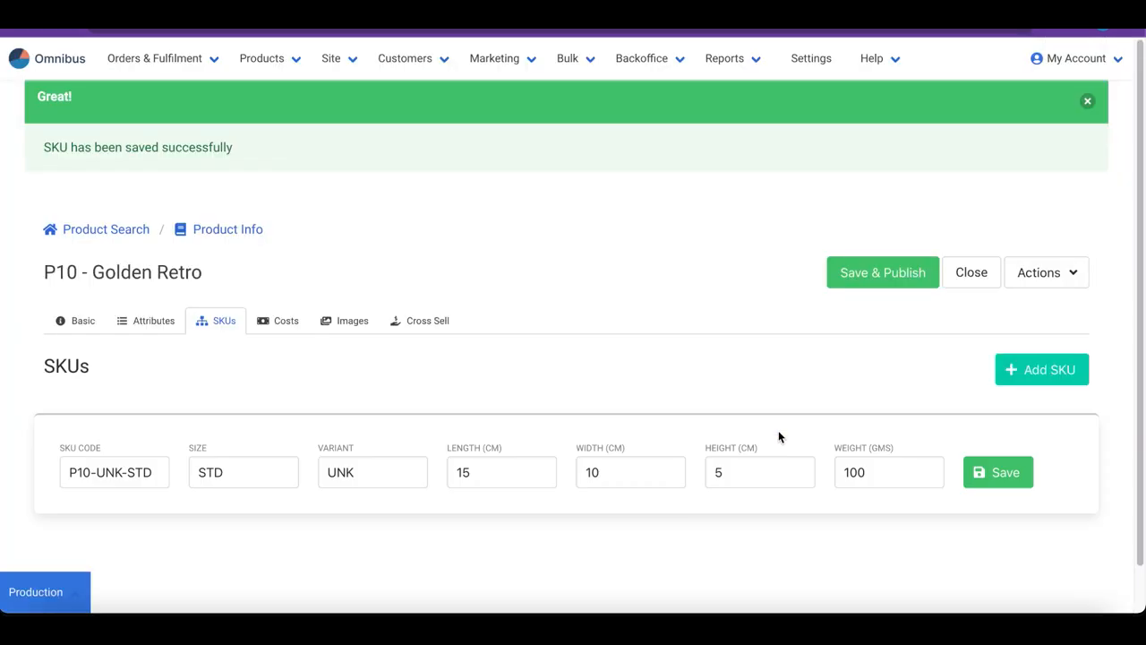
mouse_move(792, 403)
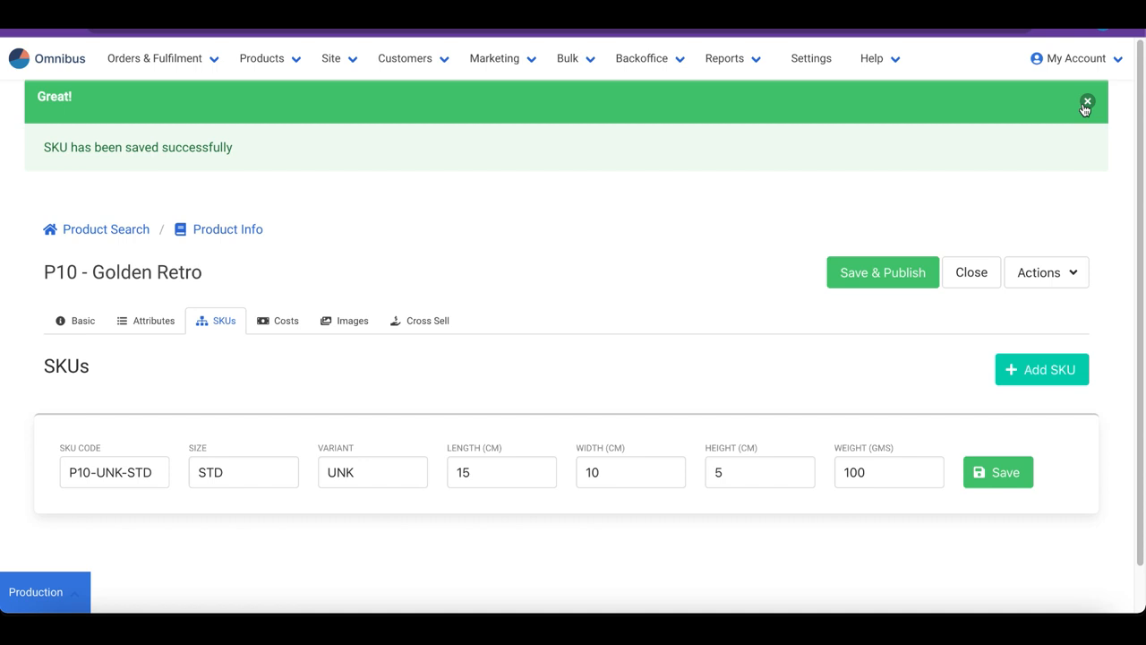
left_click(1087, 101)
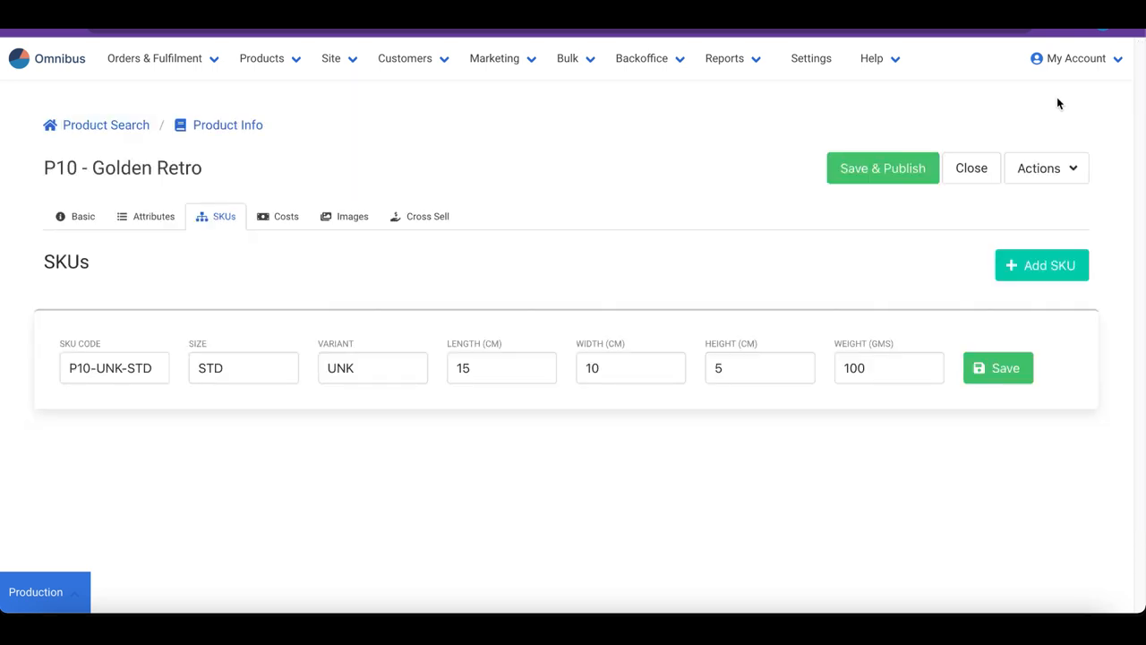
mouse_move(1028, 111)
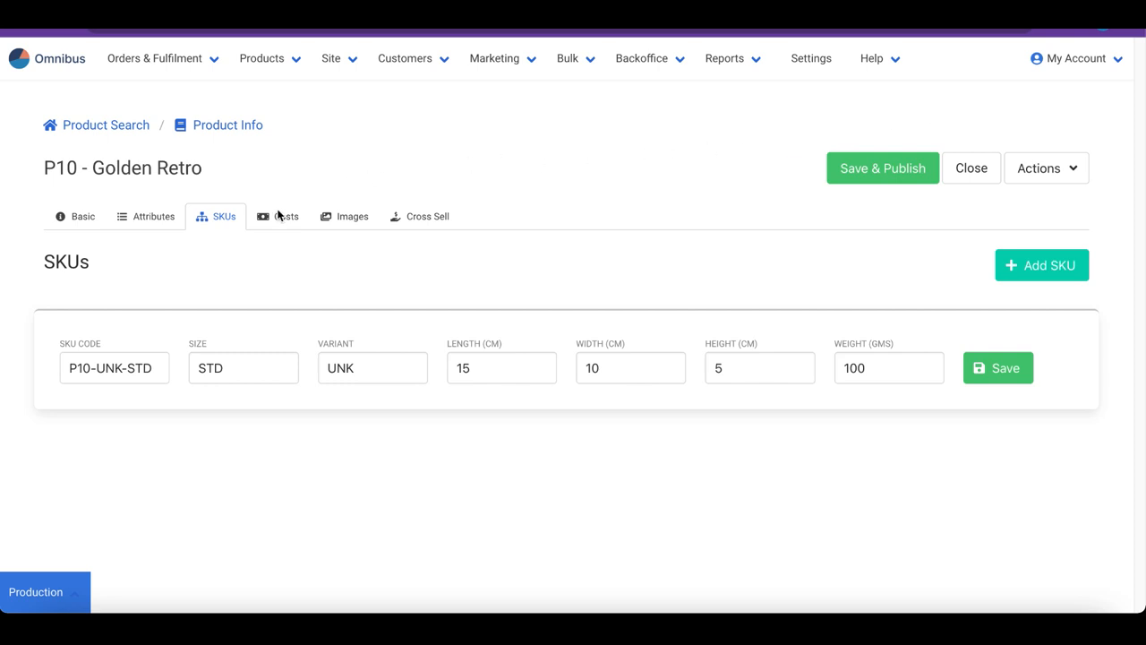
mouse_move(279, 220)
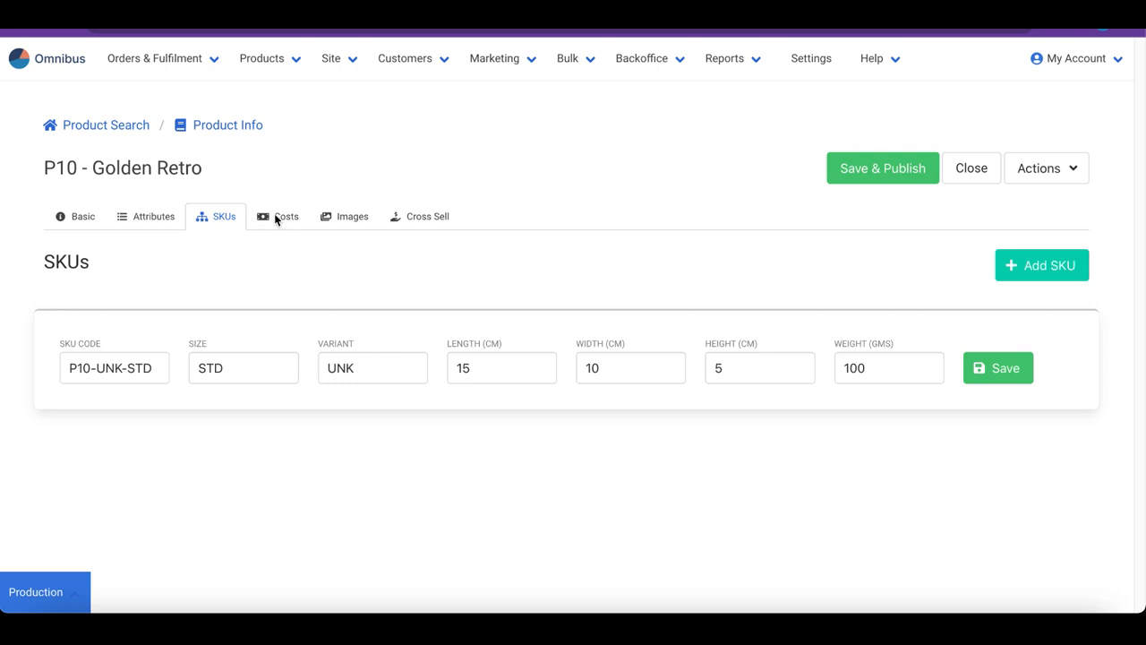
Save the STD SKU's costs at MRP 1499 and sell price 1399, leaving stock at 25.
left_click(285, 214)
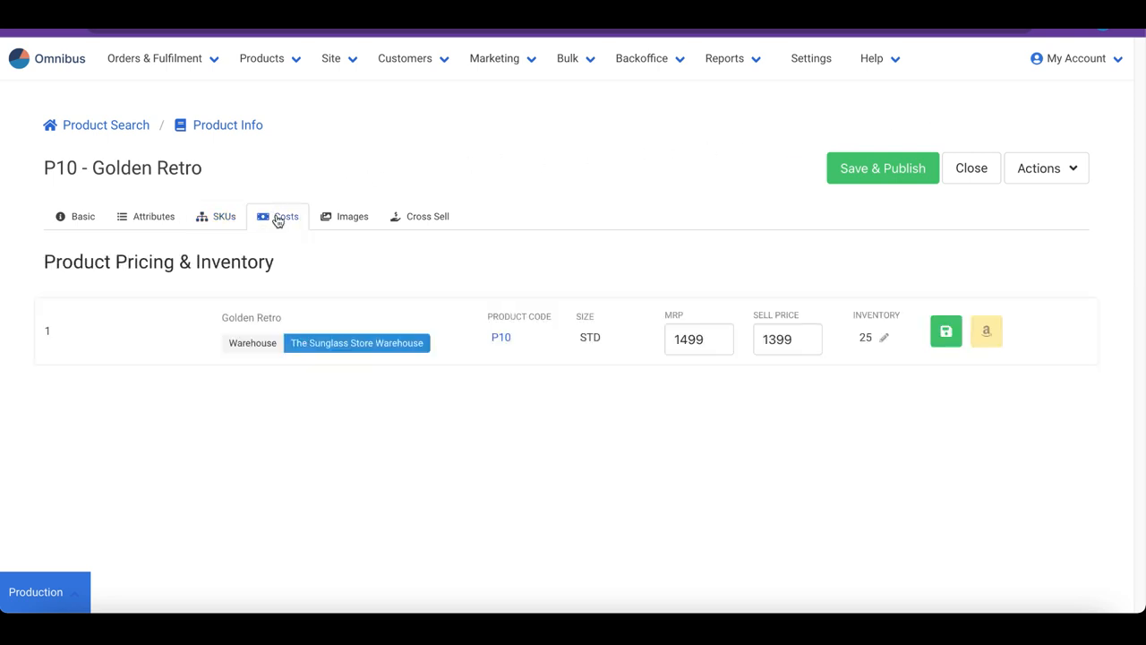
left_click(699, 338)
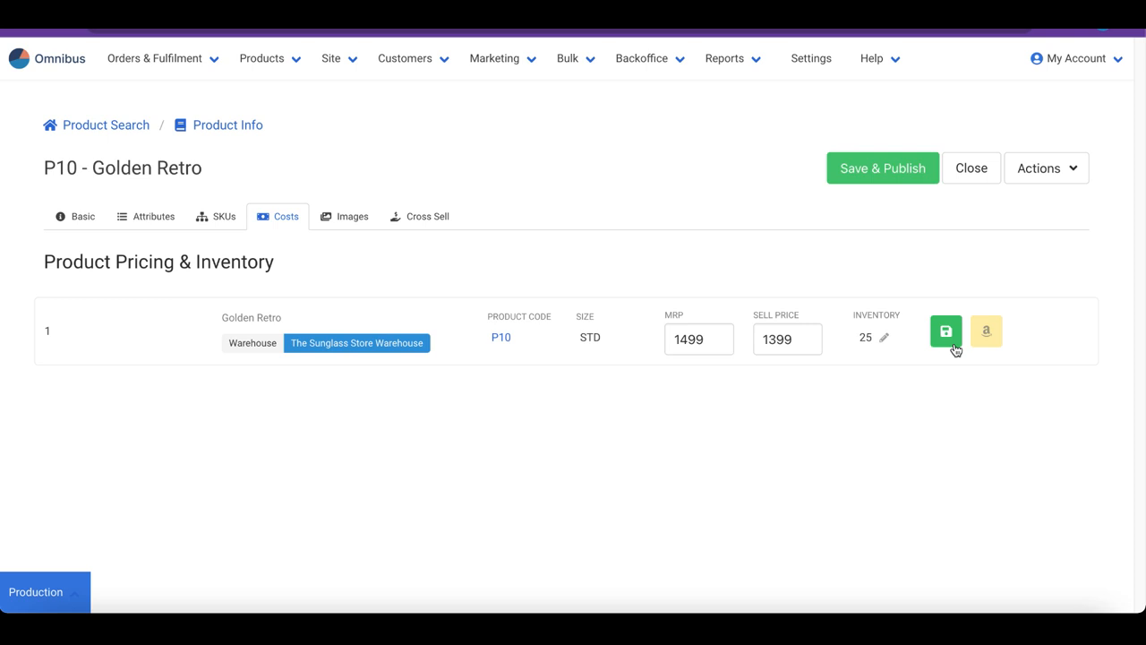
mouse_move(884, 344)
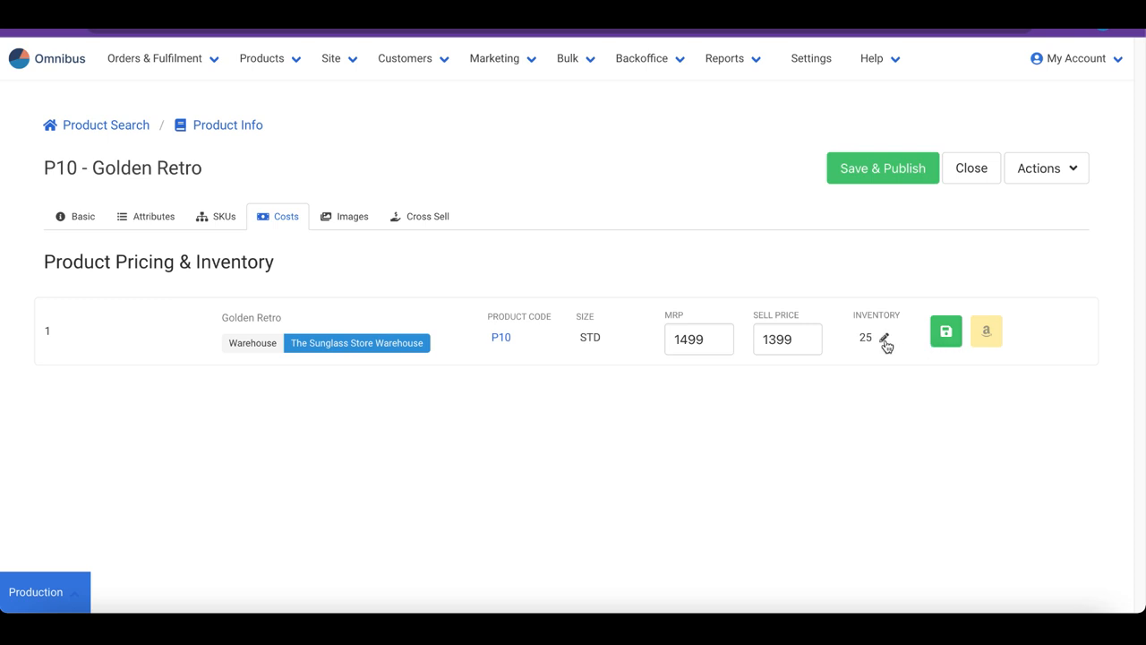
left_click(884, 342)
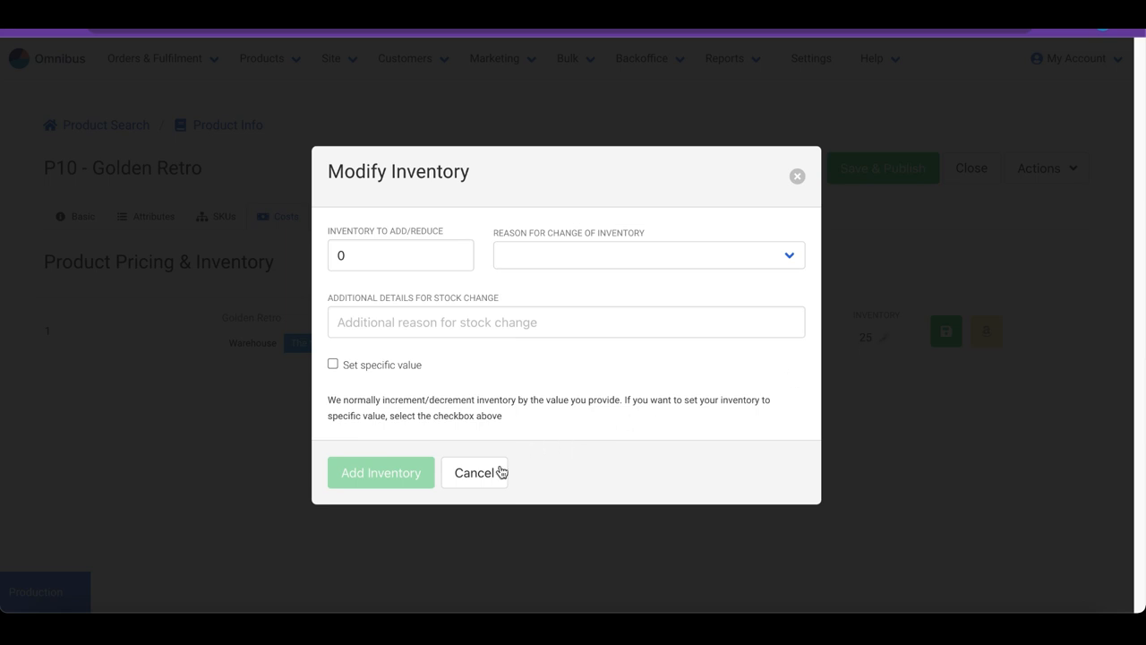
left_click(477, 473)
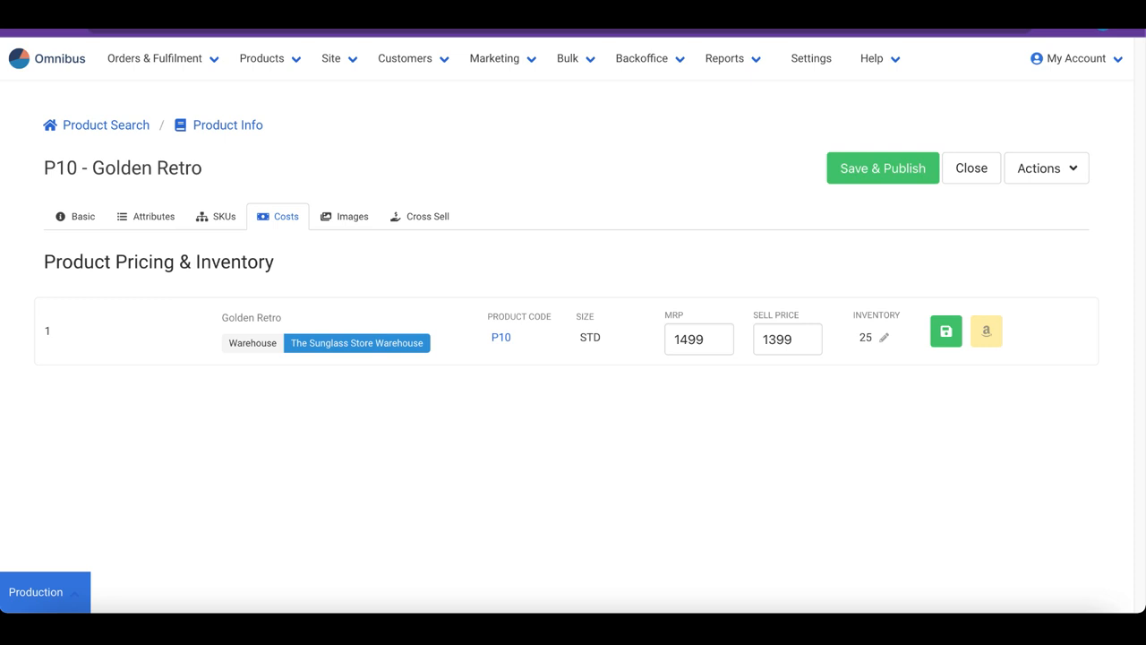
mouse_move(573, 480)
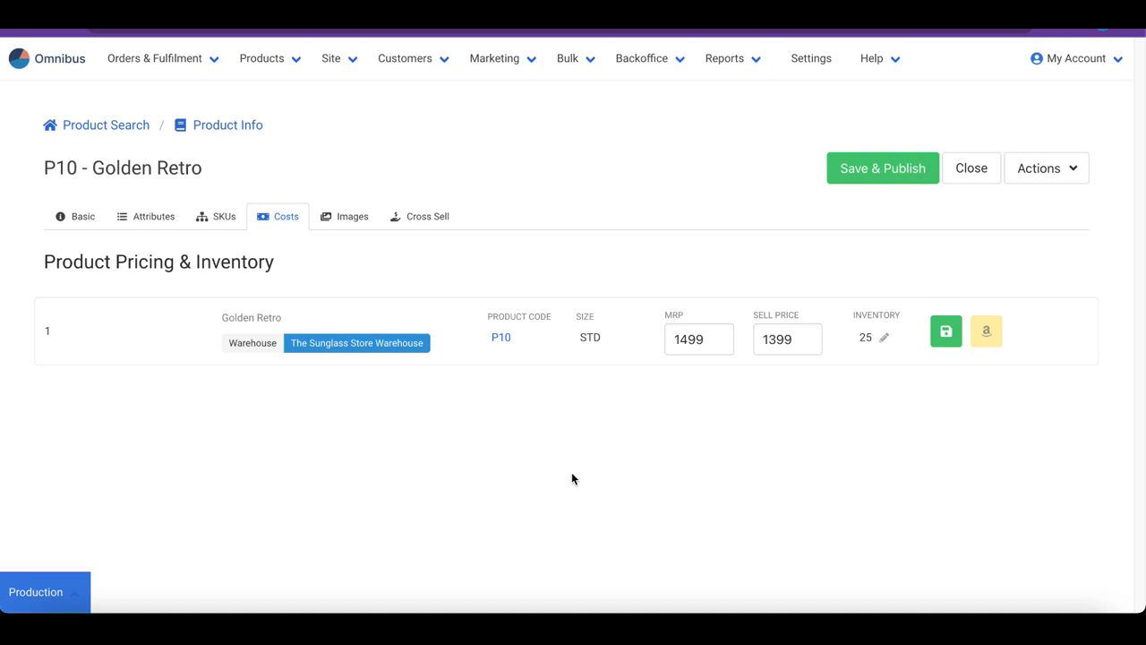
Review the Original and Catalogue image sections showing the c10.jpg sunglasses picture.
left_click(351, 215)
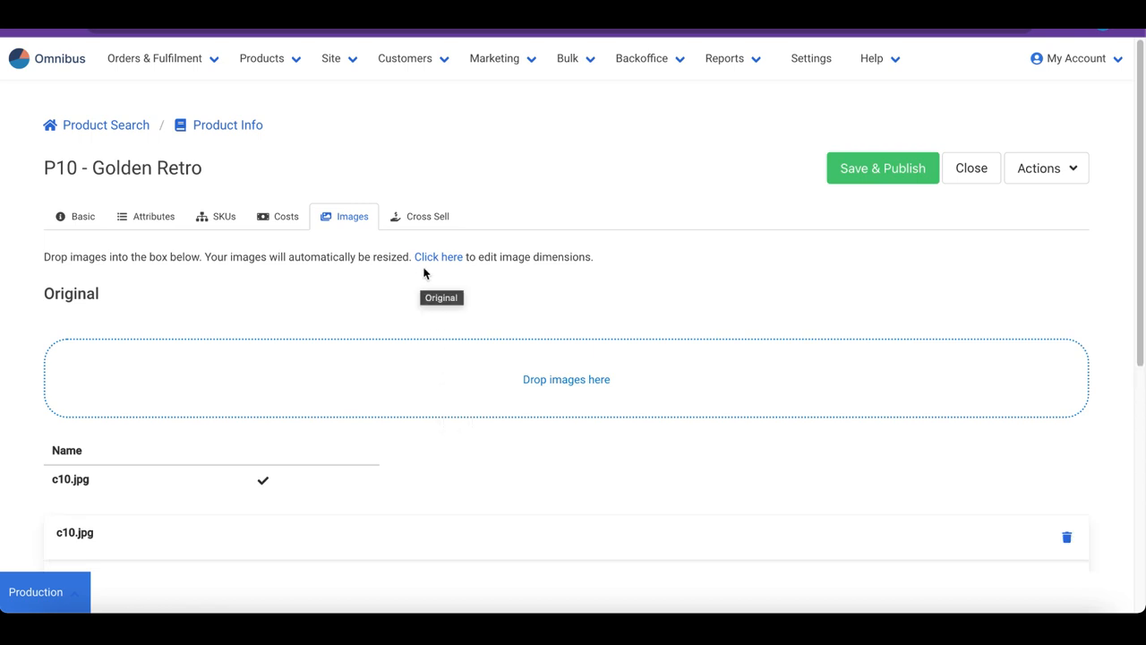
mouse_move(385, 283)
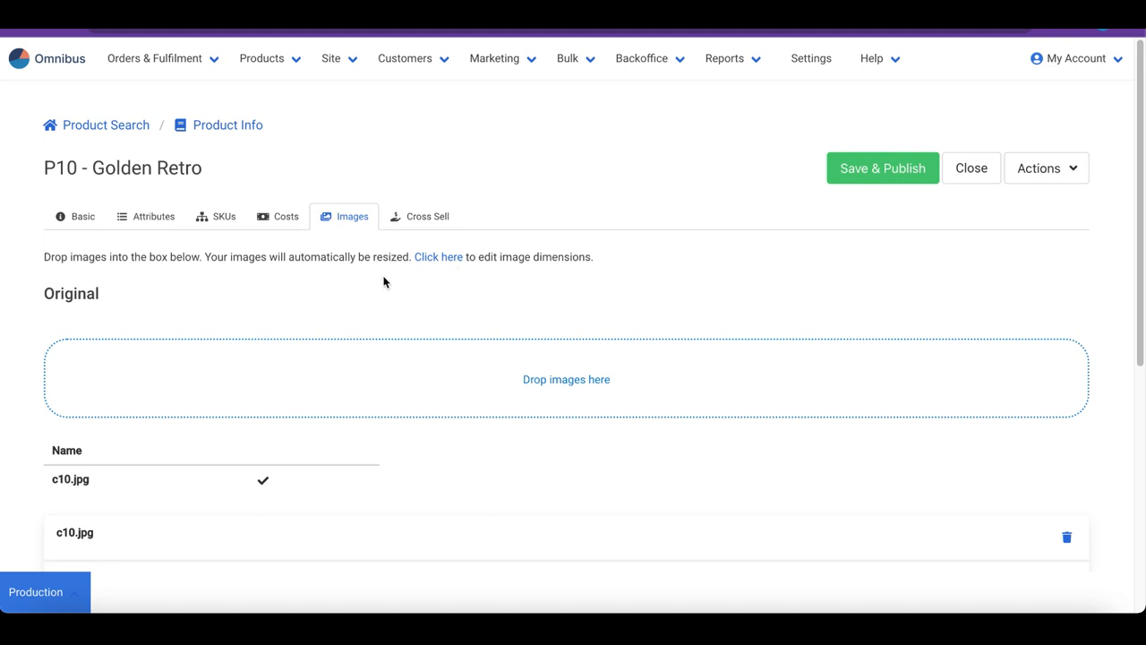
scroll("down", 3)
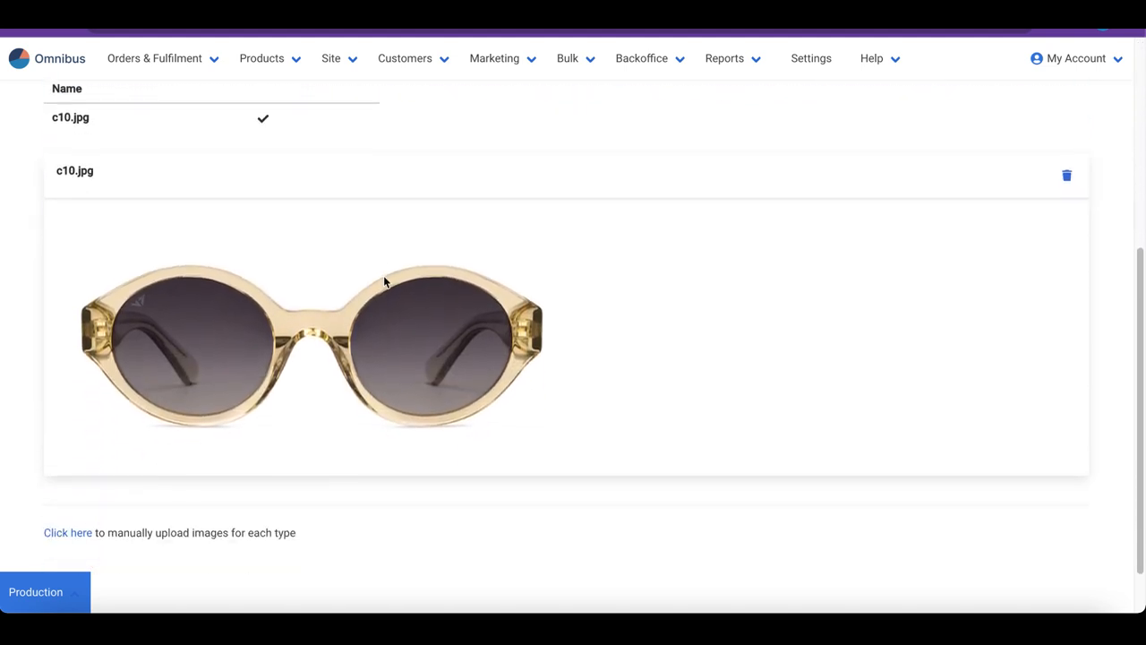
scroll("down", 3)
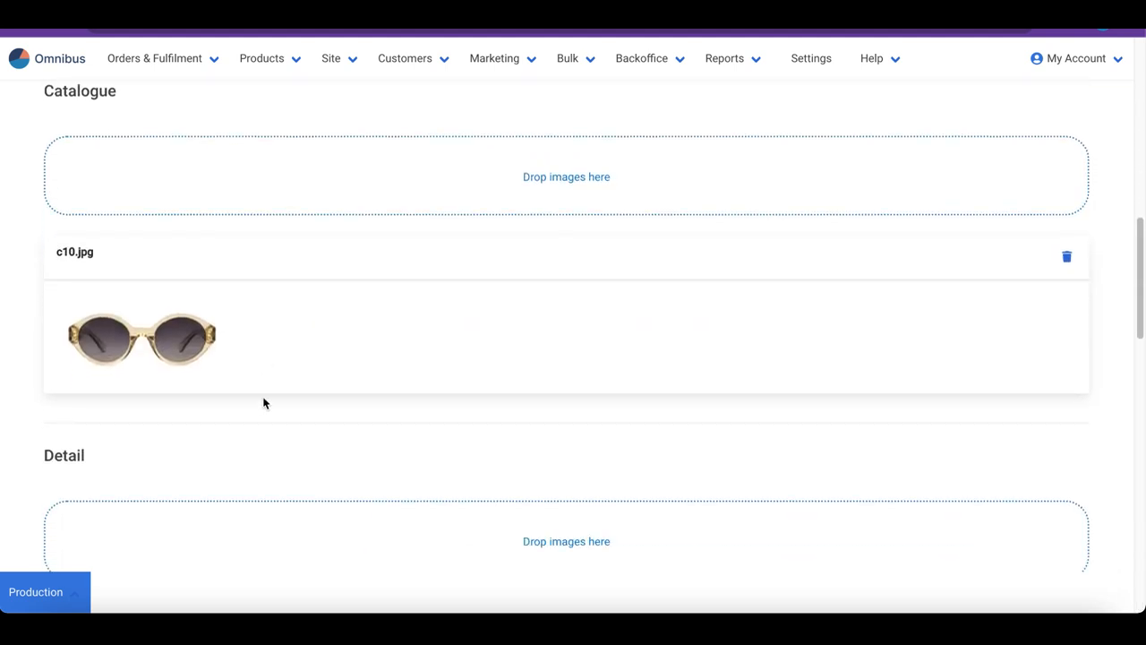
scroll("down", 3)
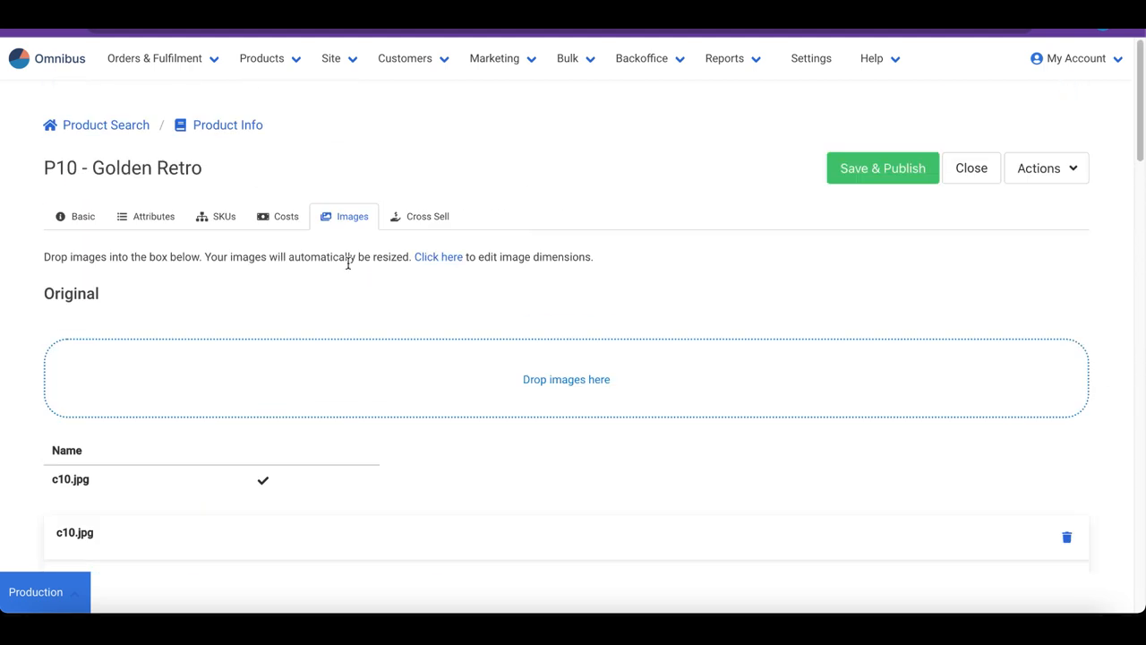
Add the Slate Grey, Grey Shades, Cat Eyes Grey and Cyclops Grey sunglasses to Frequently Bought Together.
left_click(428, 215)
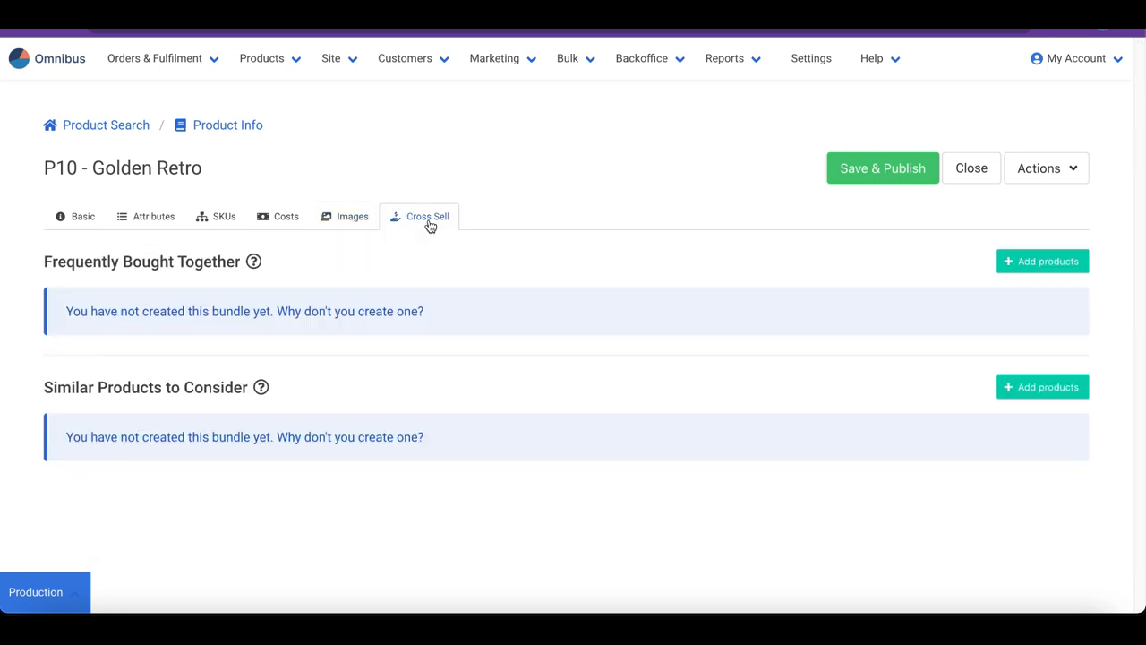
left_click(1042, 262)
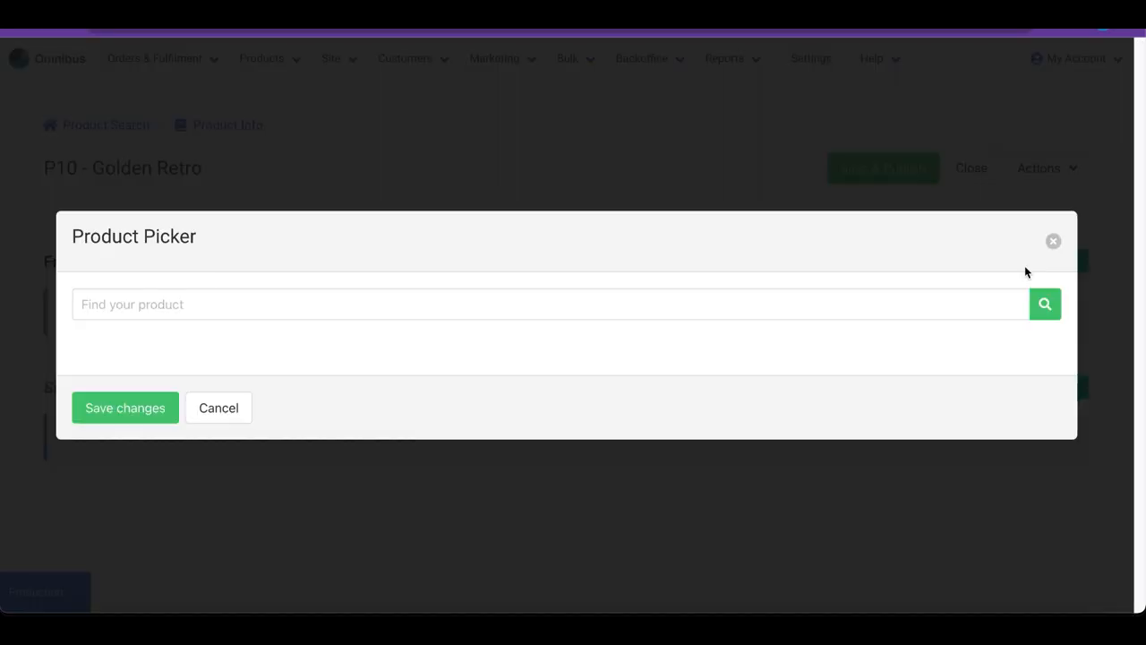
type("grey")
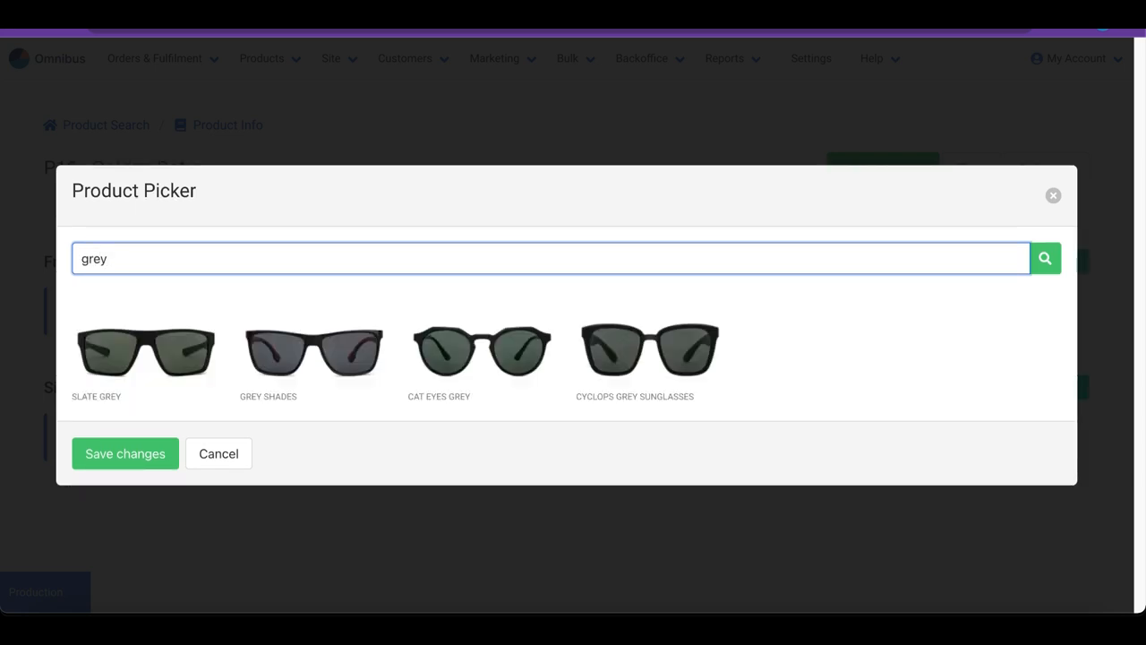
left_click(145, 349)
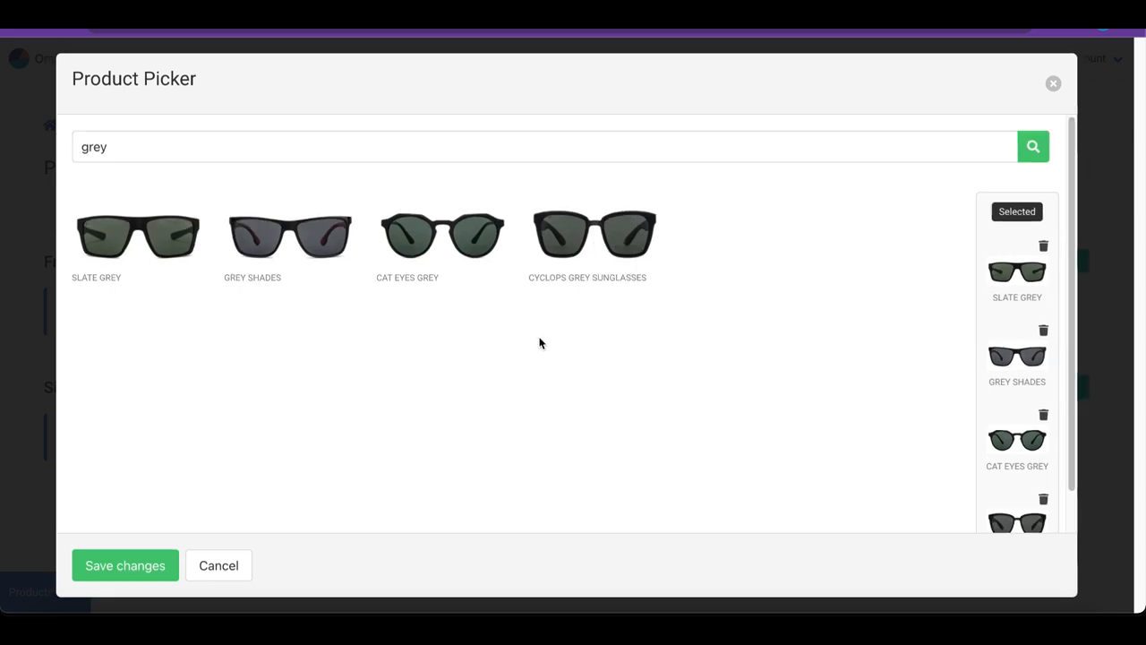
left_click(125, 566)
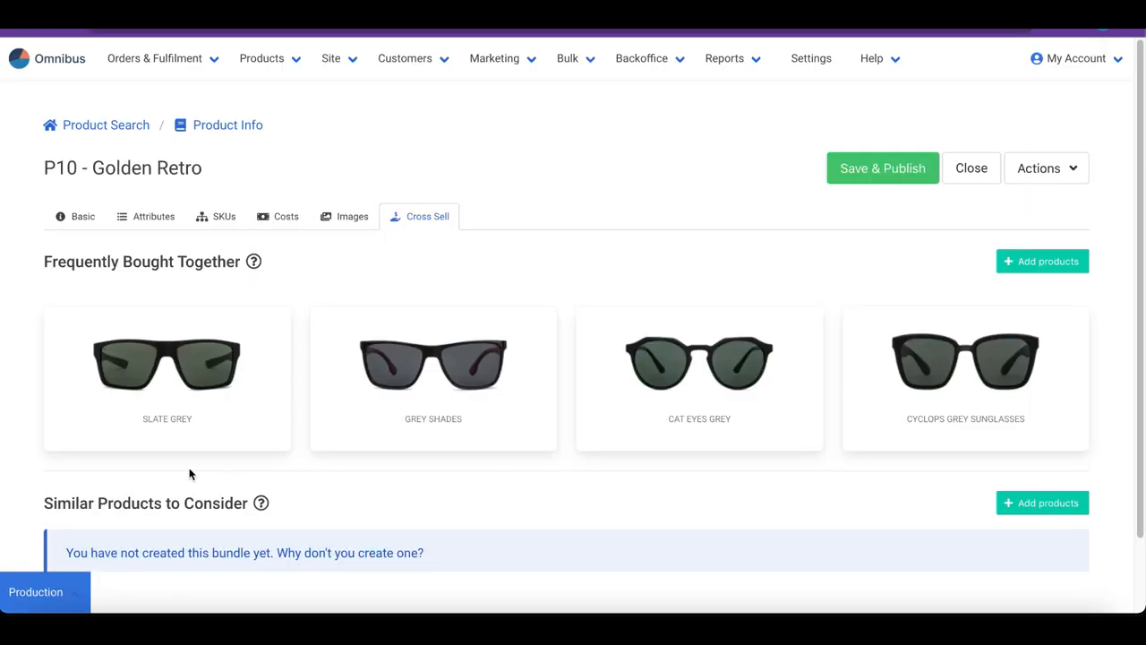
mouse_move(903, 462)
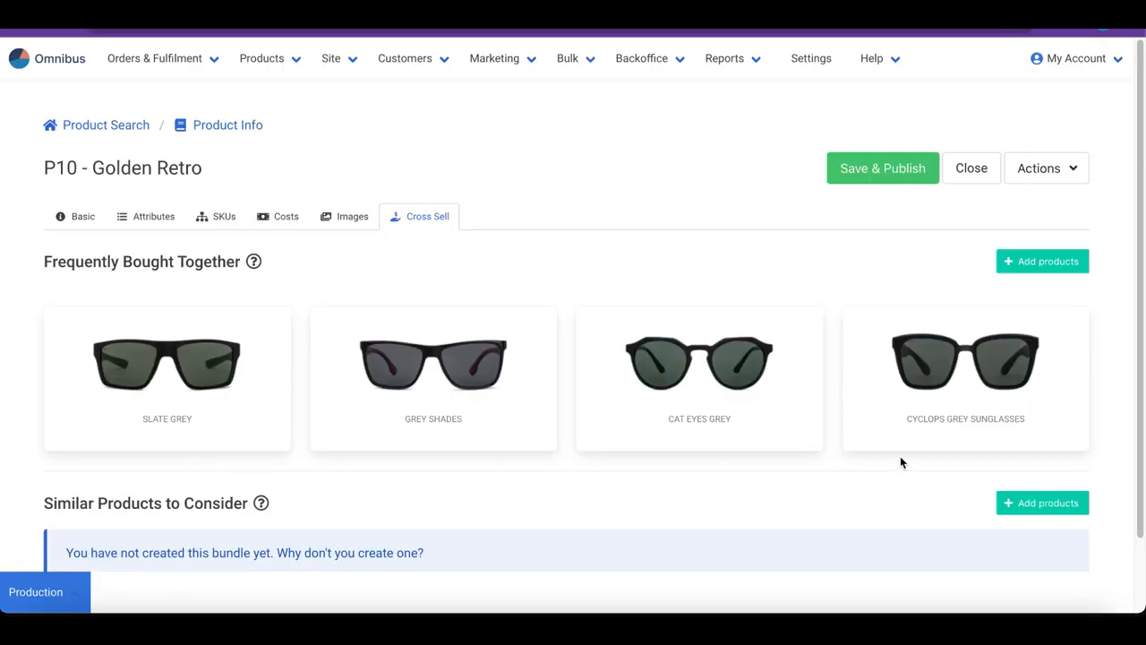